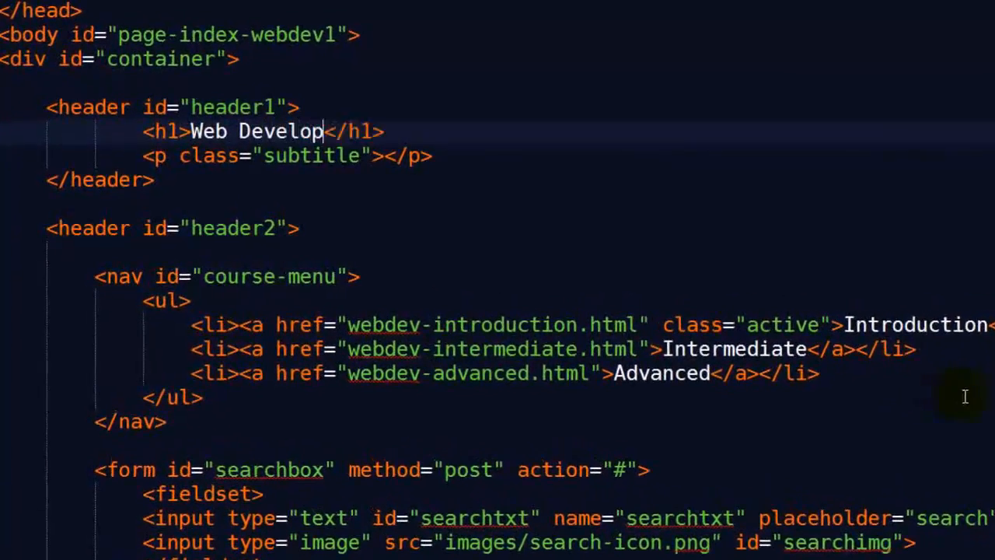
Type the subtitle 'Six Minutes. Smarter.' into the p.subtitle element.
text(Six M)
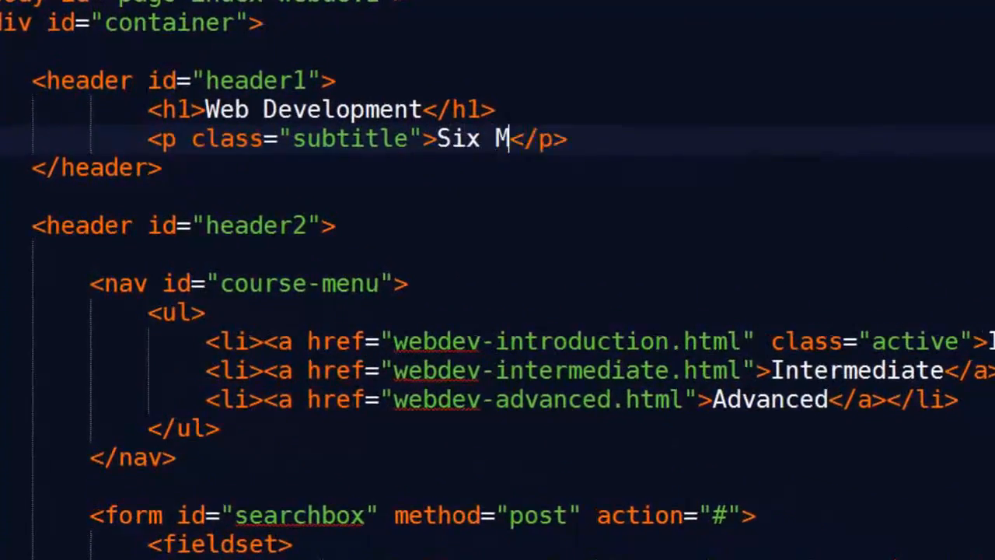
text(inutes. Smarter.)
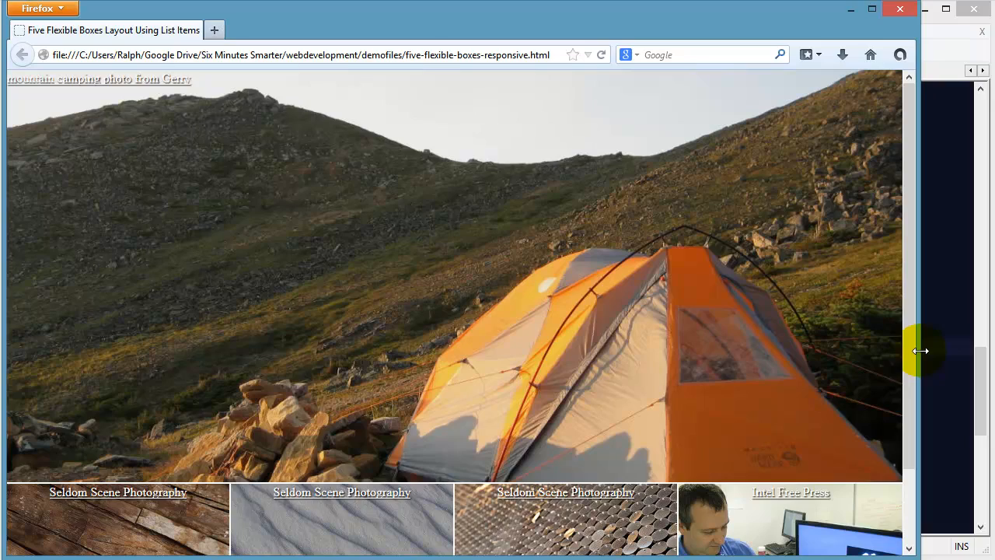
Narrow the Firefox window to roughly tablet width to watch the boxes reflow.
drag(921, 350, 902, 353)
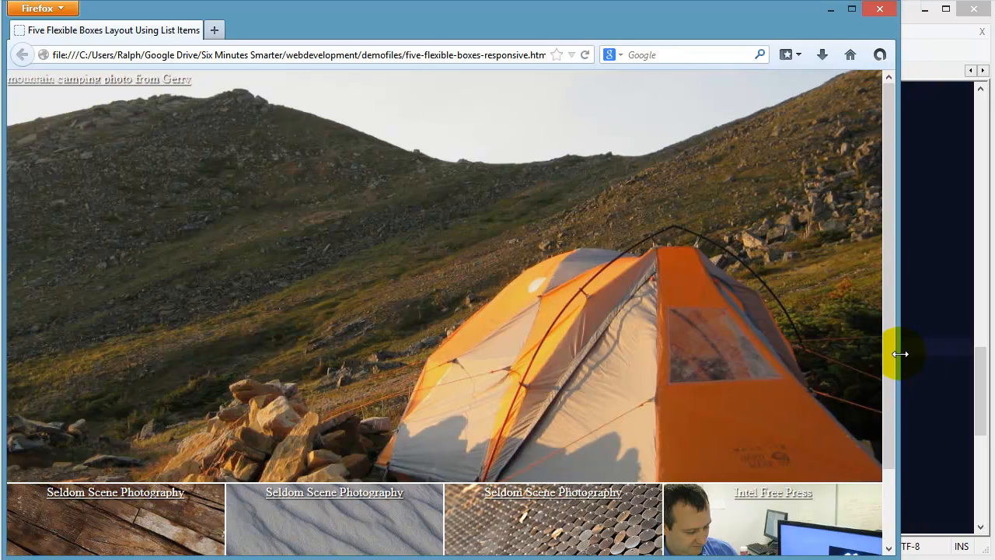
drag(900, 354, 795, 358)
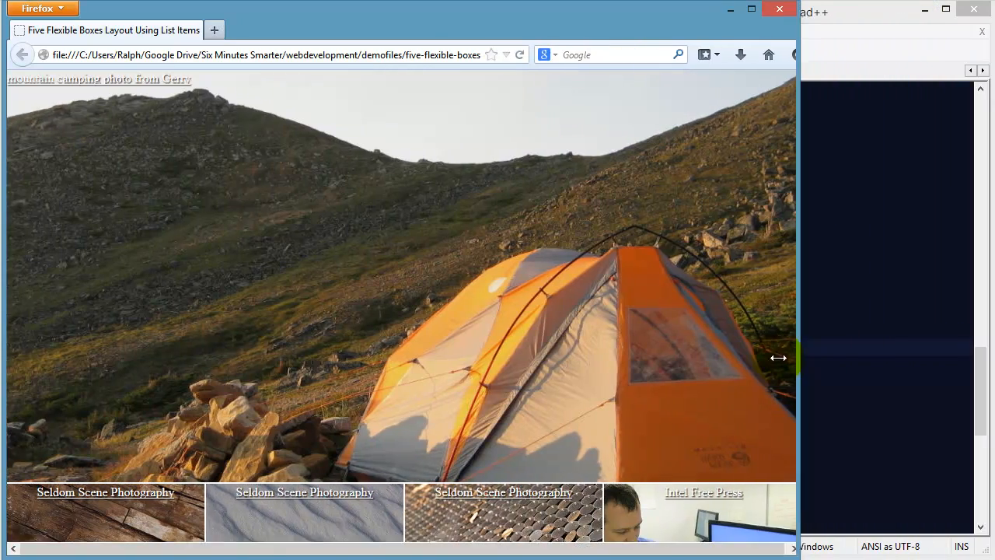
drag(778, 358, 809, 383)
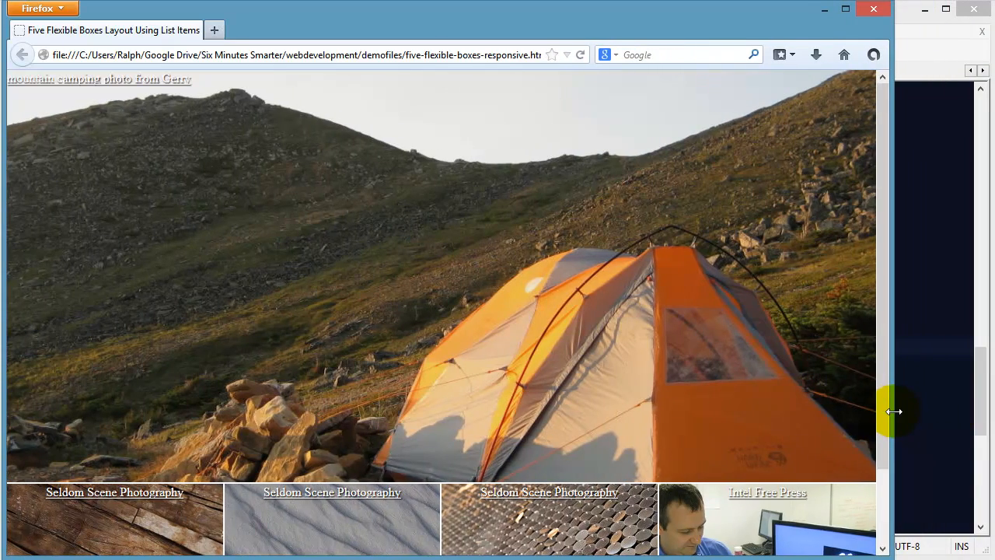
drag(894, 411, 700, 405)
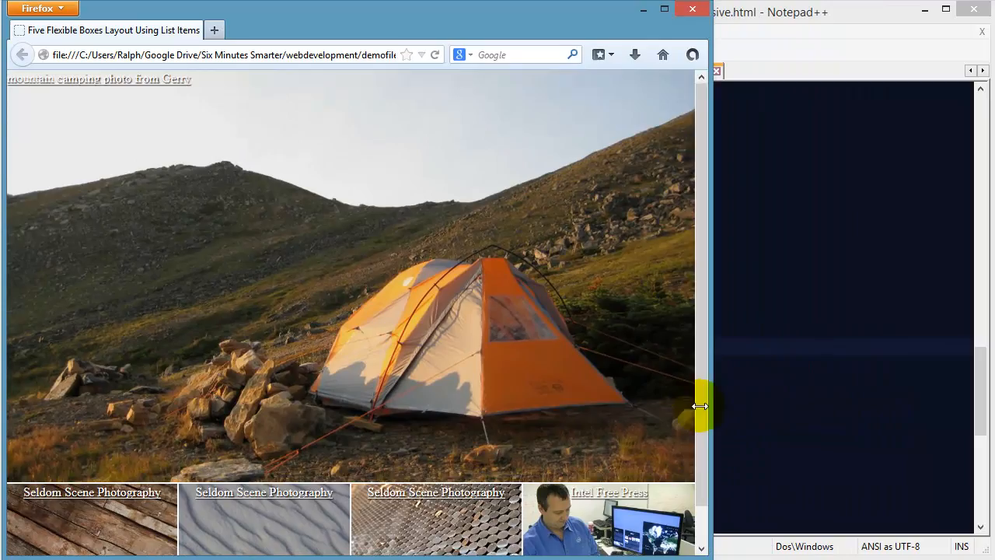
drag(702, 405, 666, 417)
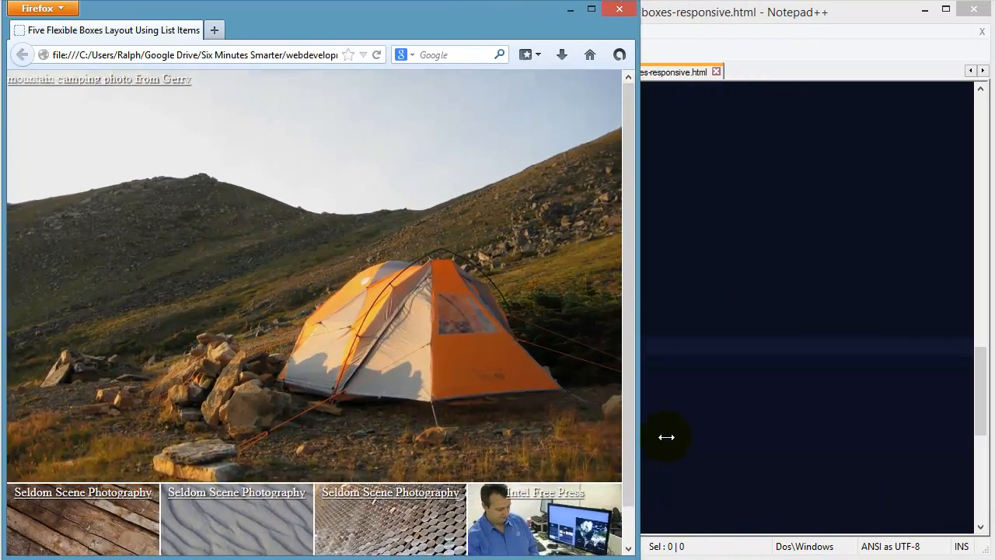
Keep narrowing Firefox to phone width until the promobox captions wrap.
drag(666, 437, 564, 452)
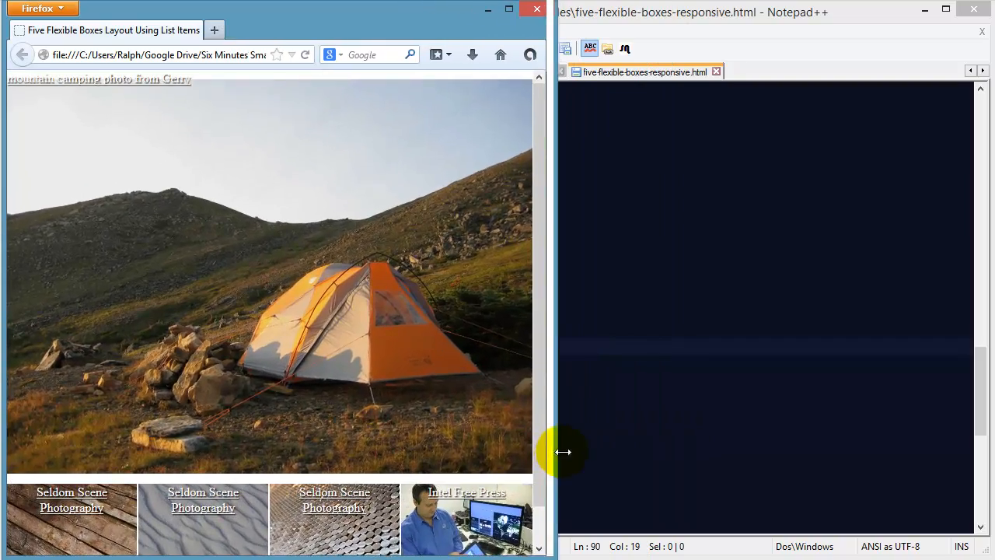
drag(564, 452, 511, 454)
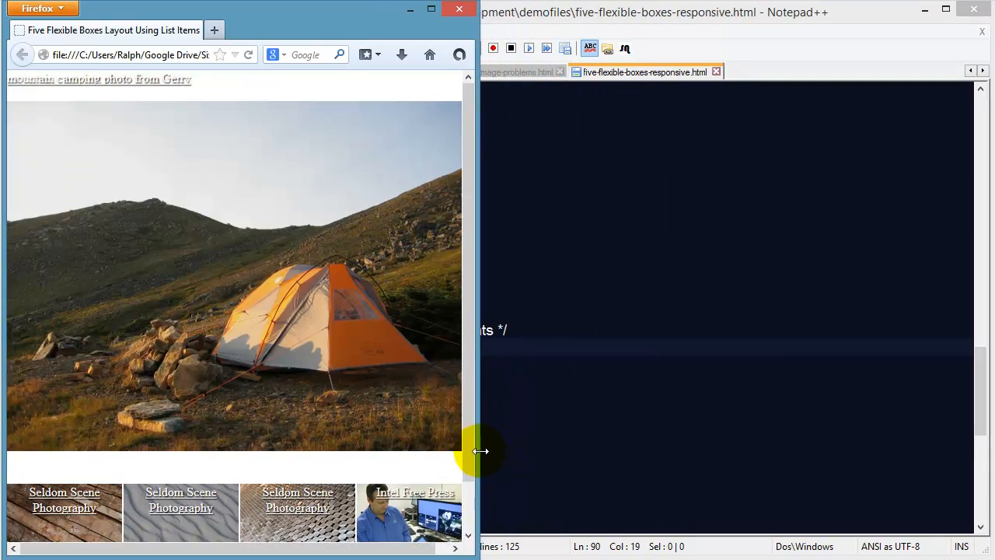
drag(480, 451, 568, 462)
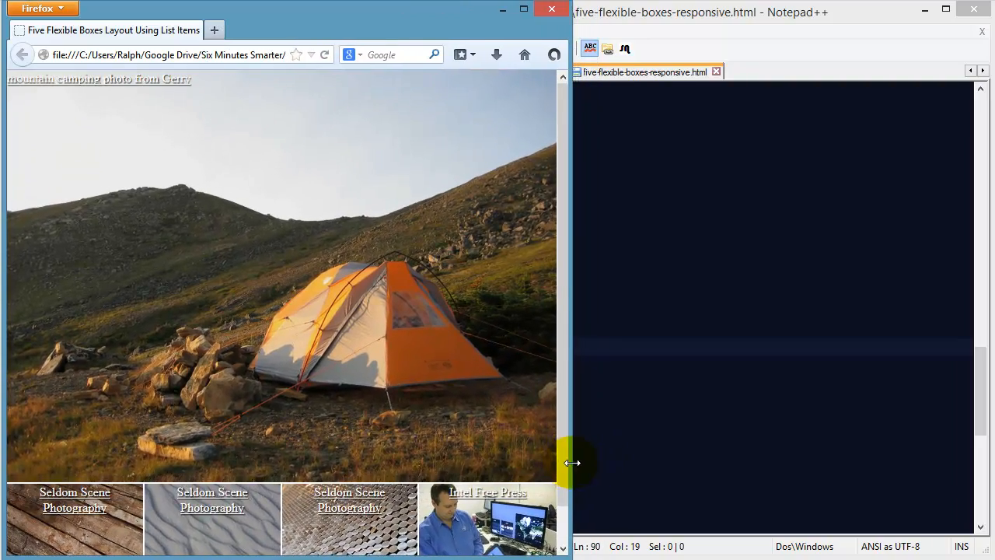
drag(573, 463, 364, 437)
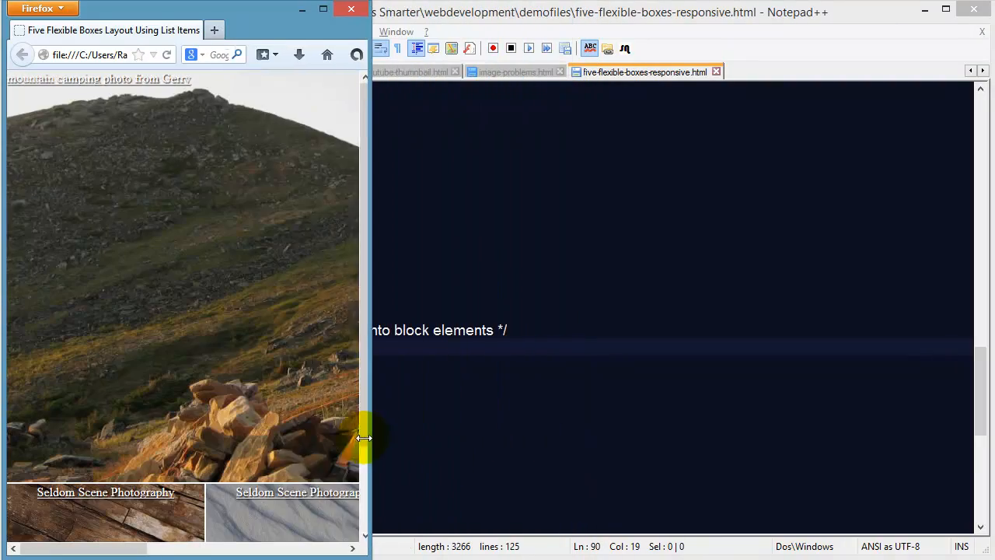
drag(364, 437, 290, 437)
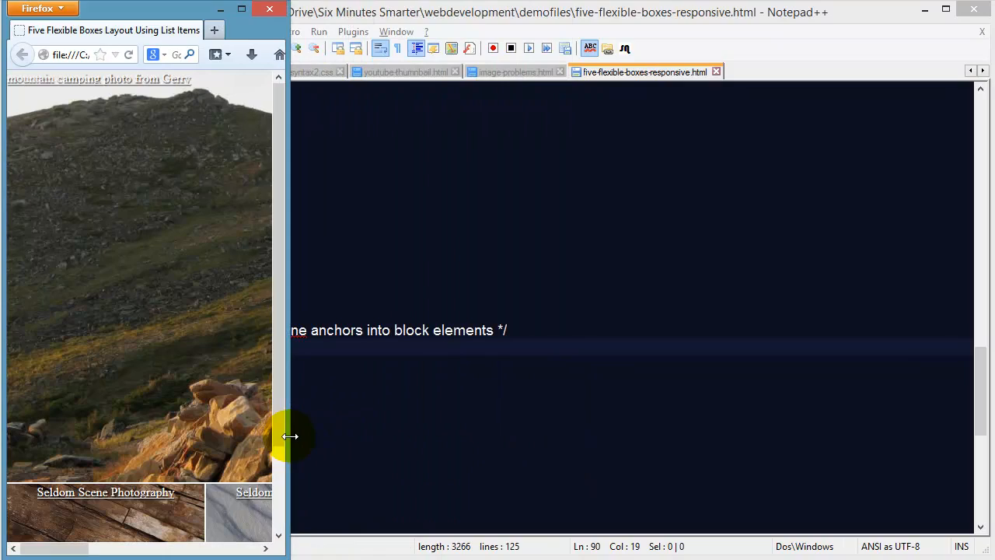
drag(290, 435, 952, 449)
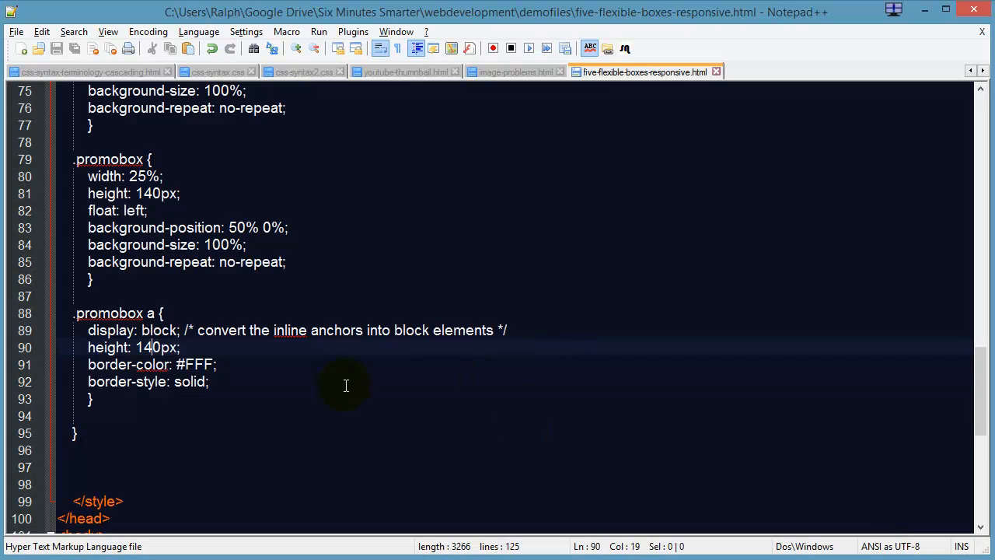
scroll(up, 3)
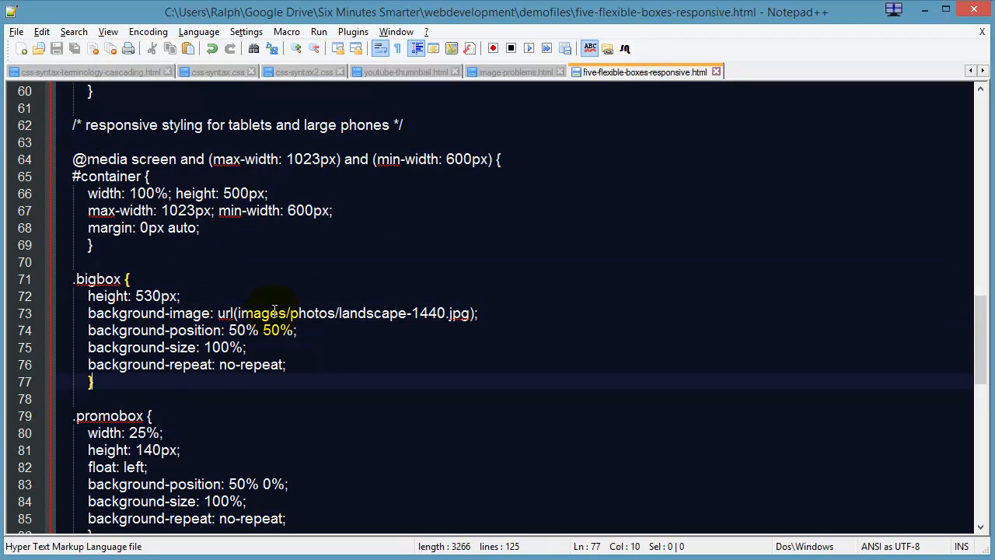
scroll(up, 3)
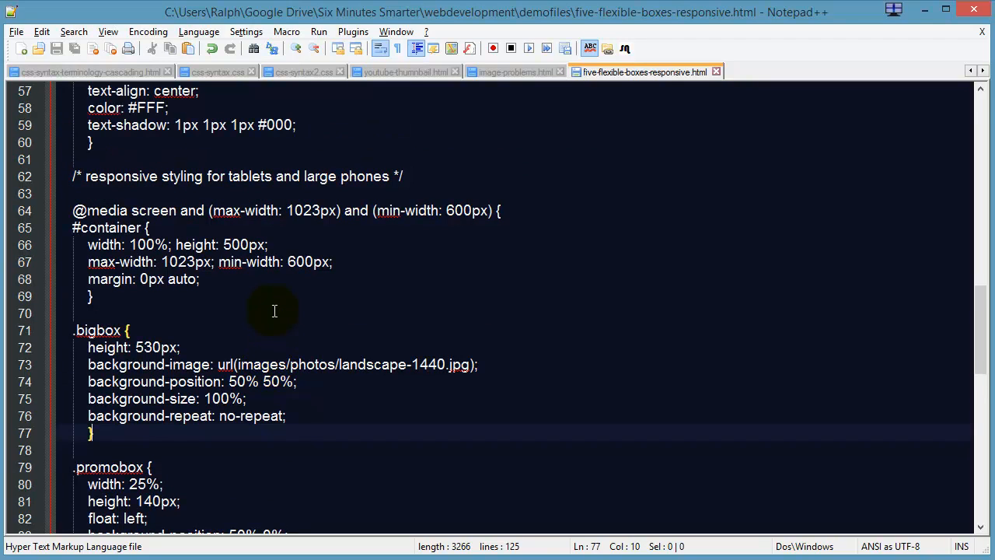
scroll(down, 3)
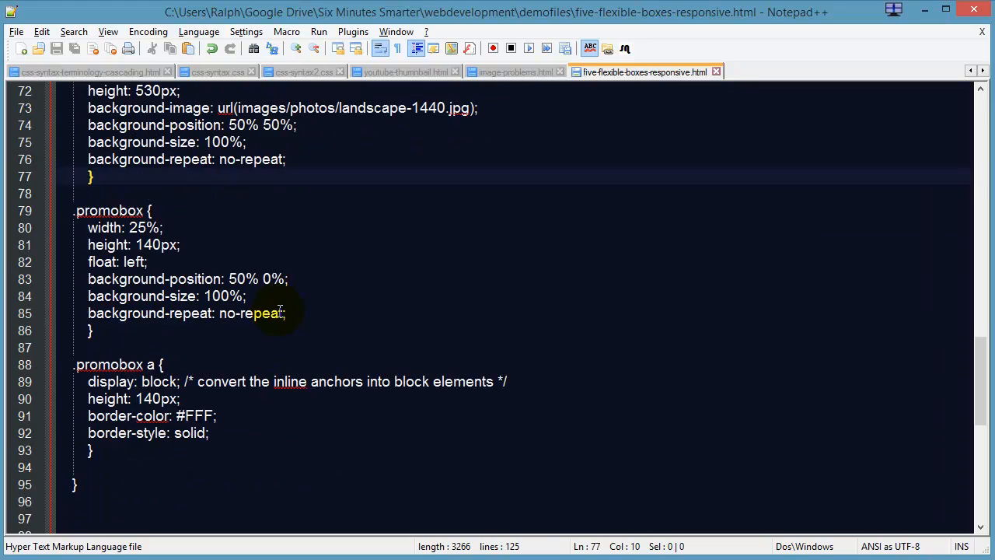
scroll(down, 3)
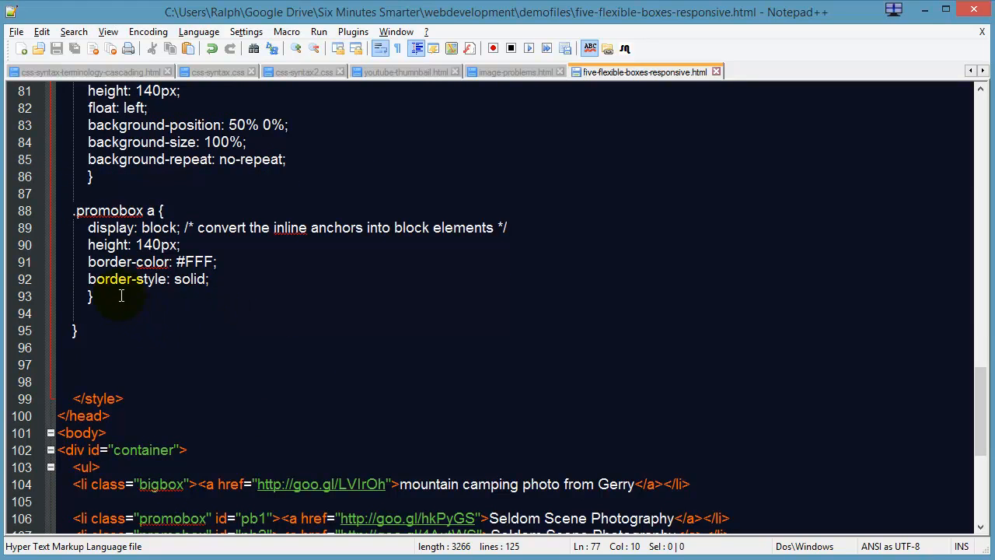
click(111, 331)
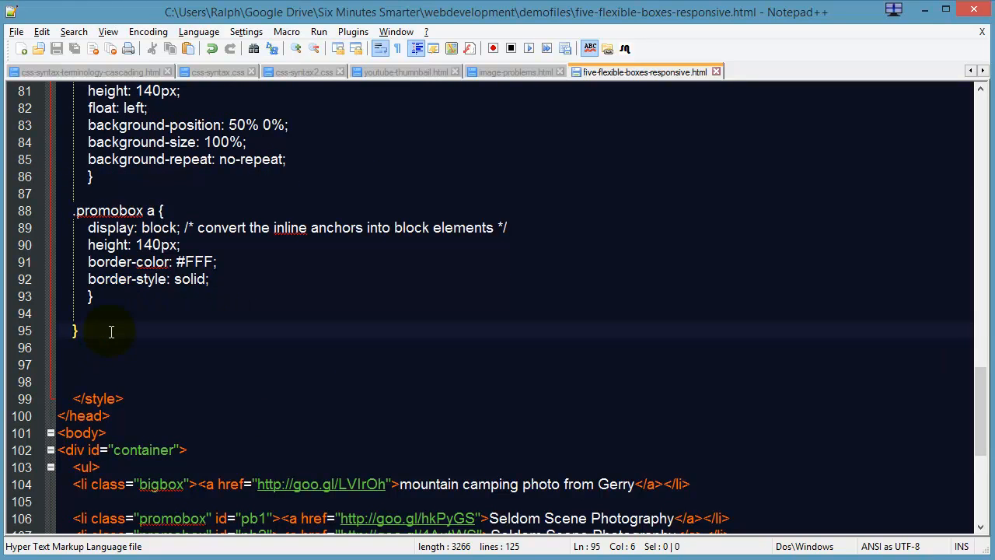
Write the comment /* responsive styling for smaller phones and ipod */ after the tablet rule.
text(/*)
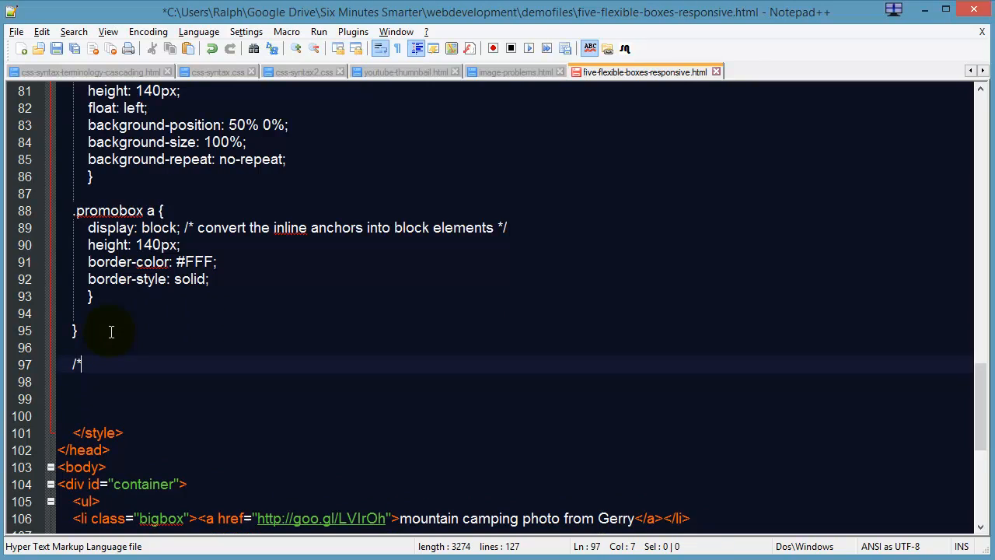
text(re)
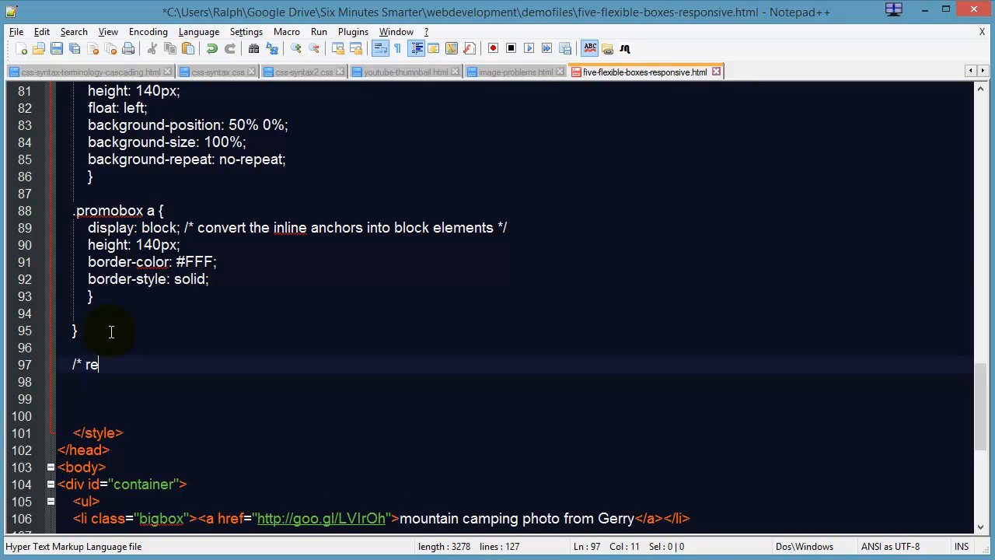
text(spons)
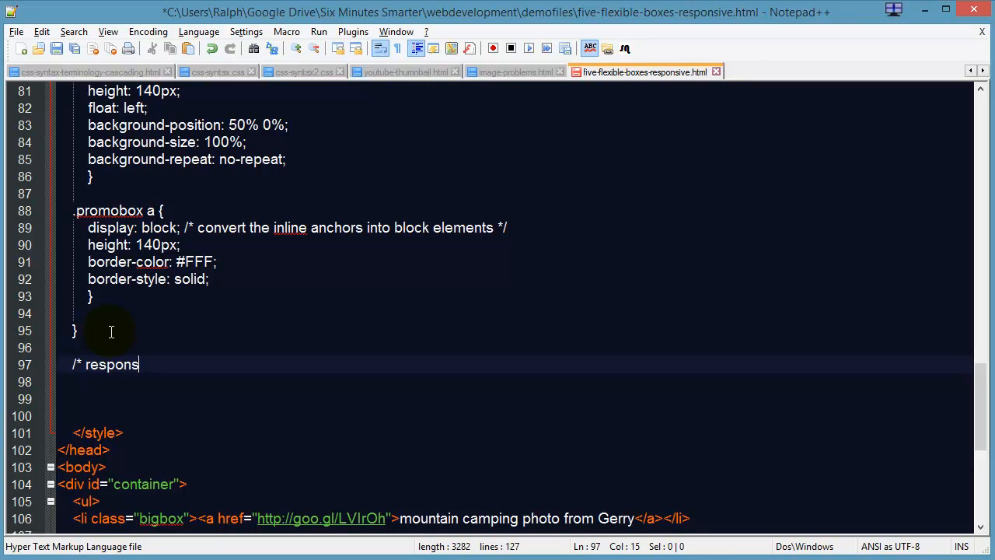
text(ive styl)
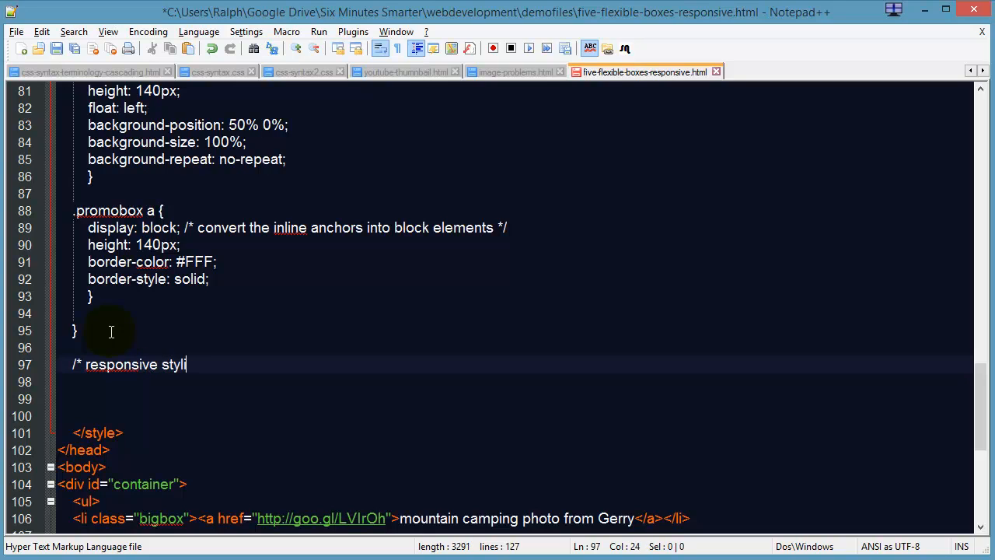
text(ng)
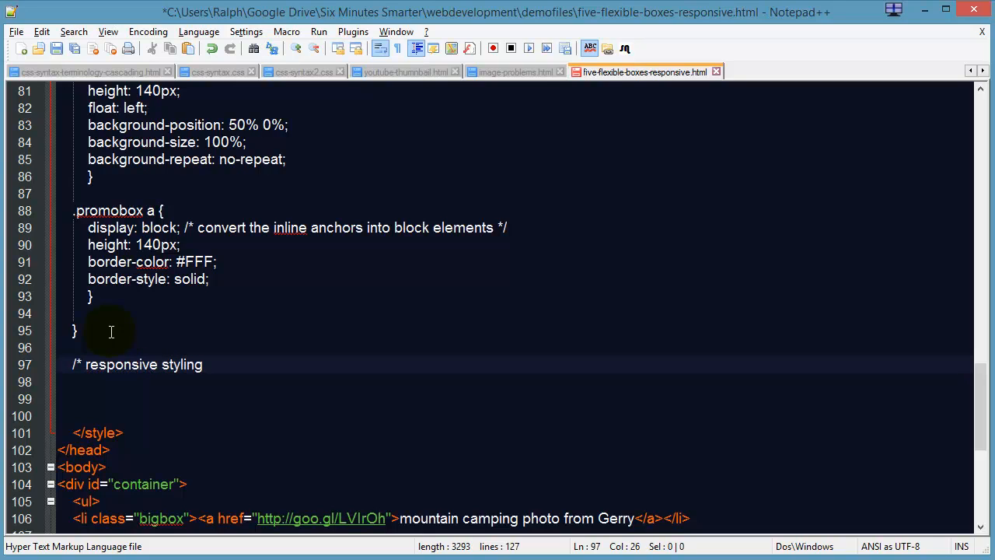
text(for smaller phones and i)
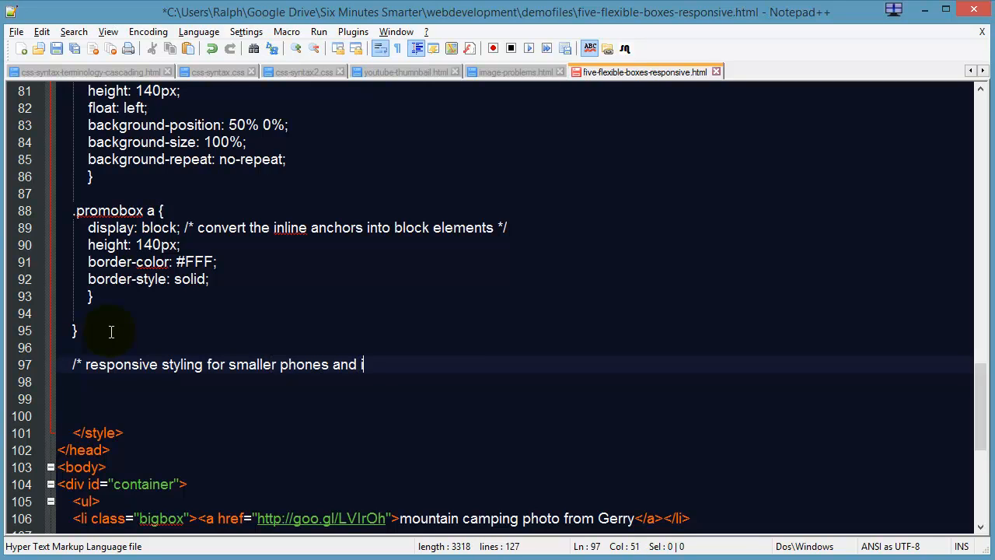
text(pod *)
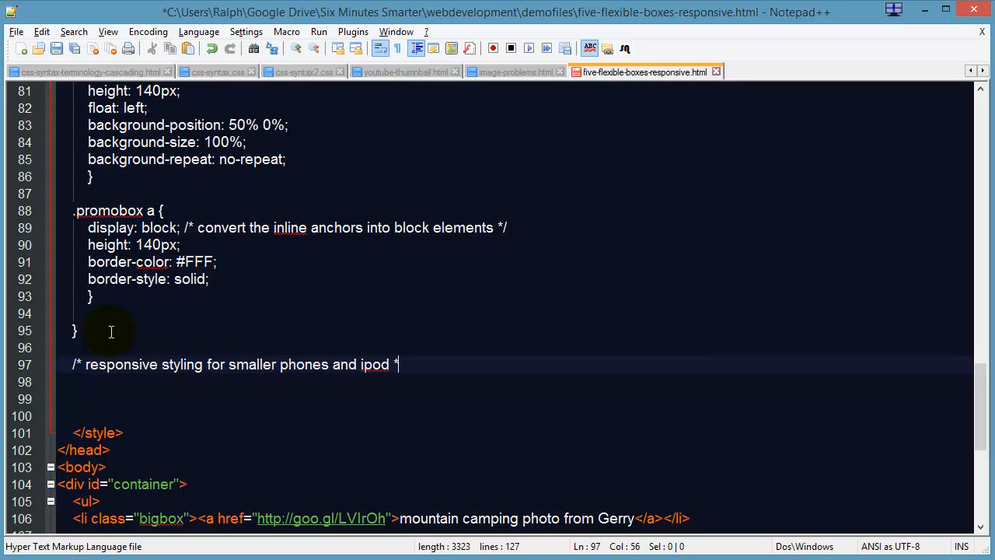
text(/)
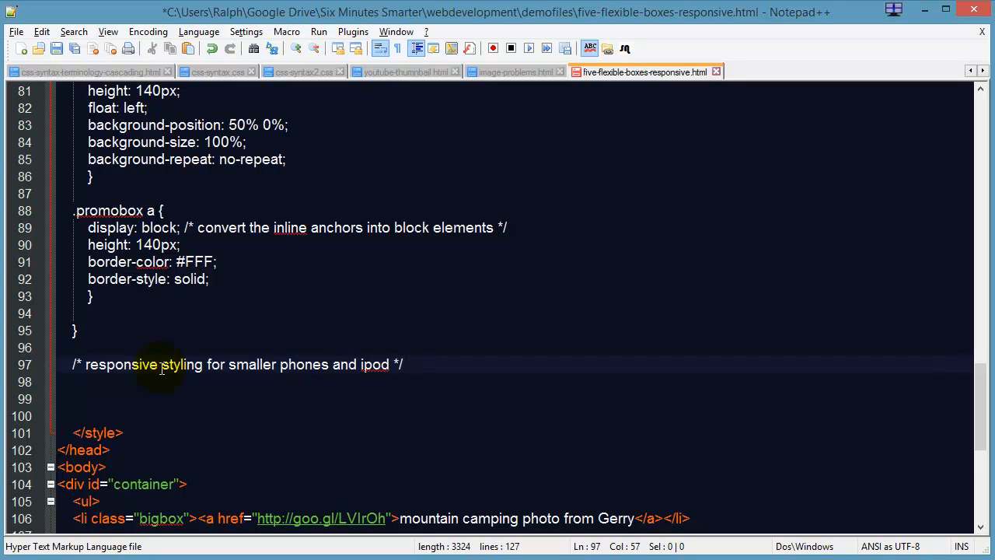
mouse_move(132, 364)
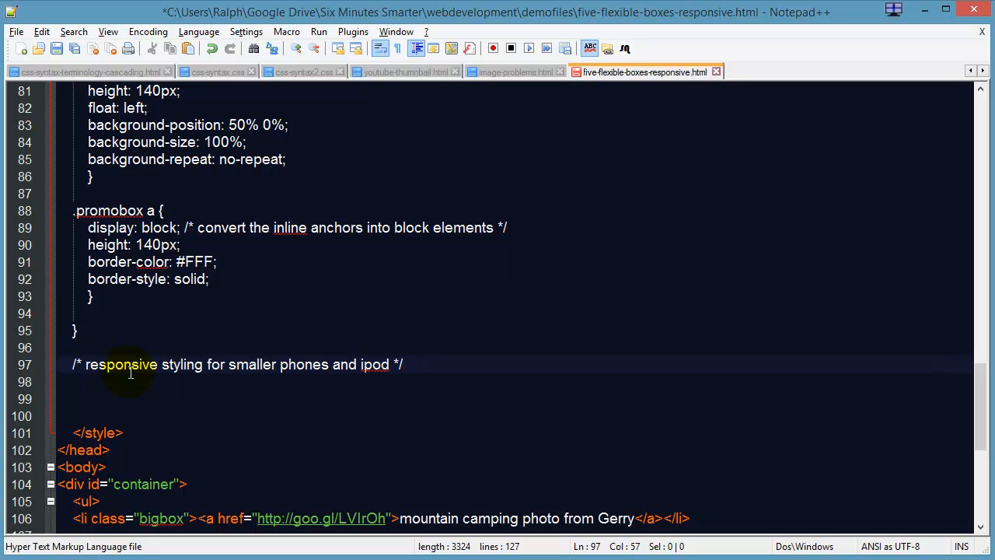
mouse_move(445, 359)
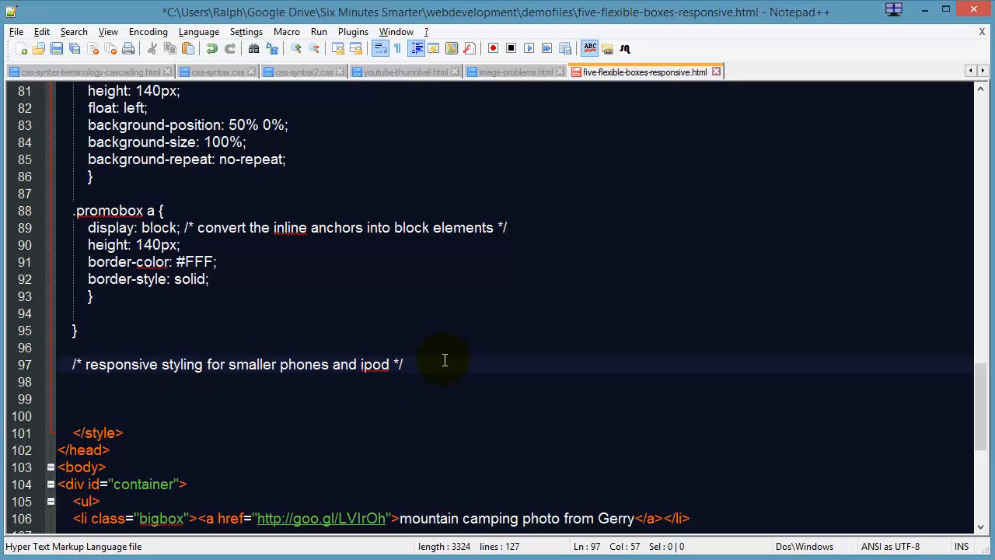
key(enter)
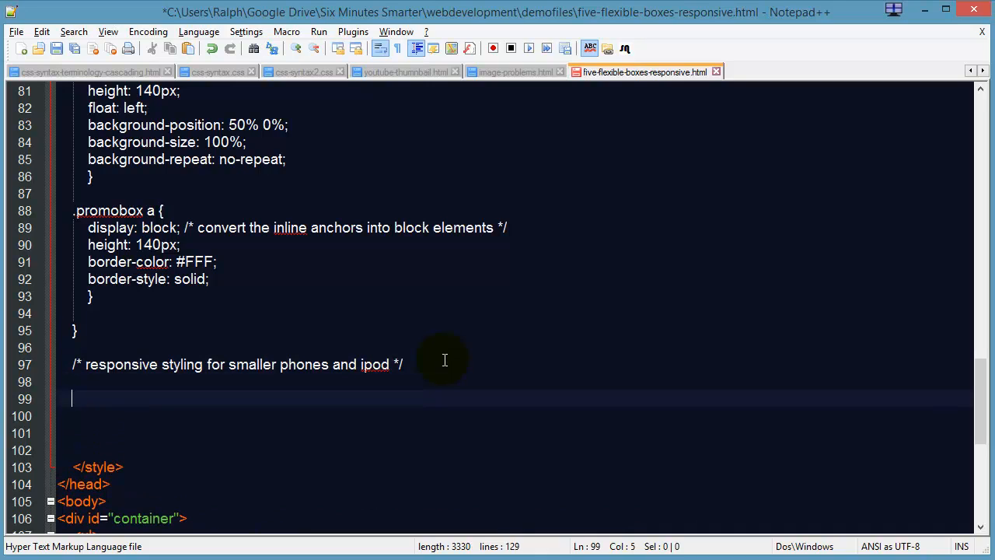
text(@media)
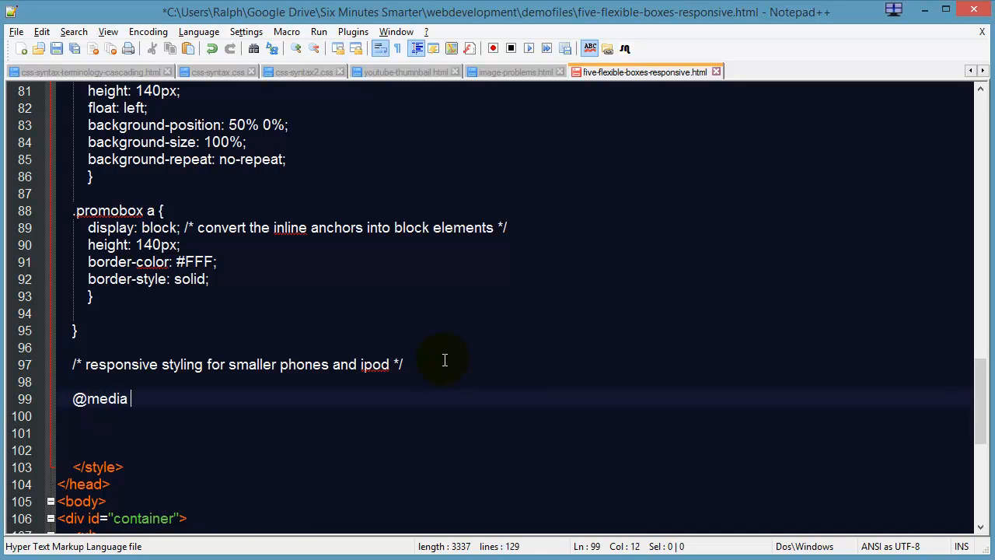
text(screen a)
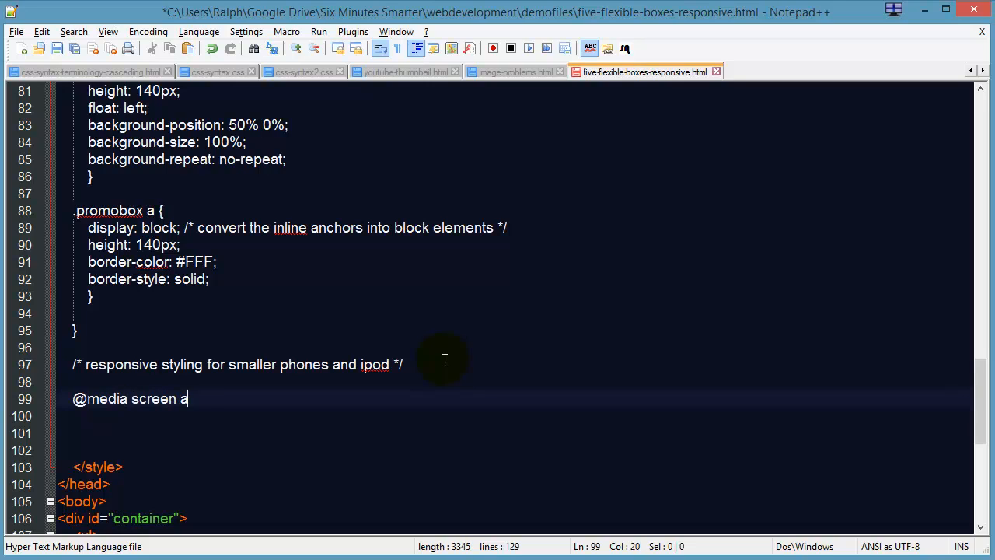
text(nd (max-wid)
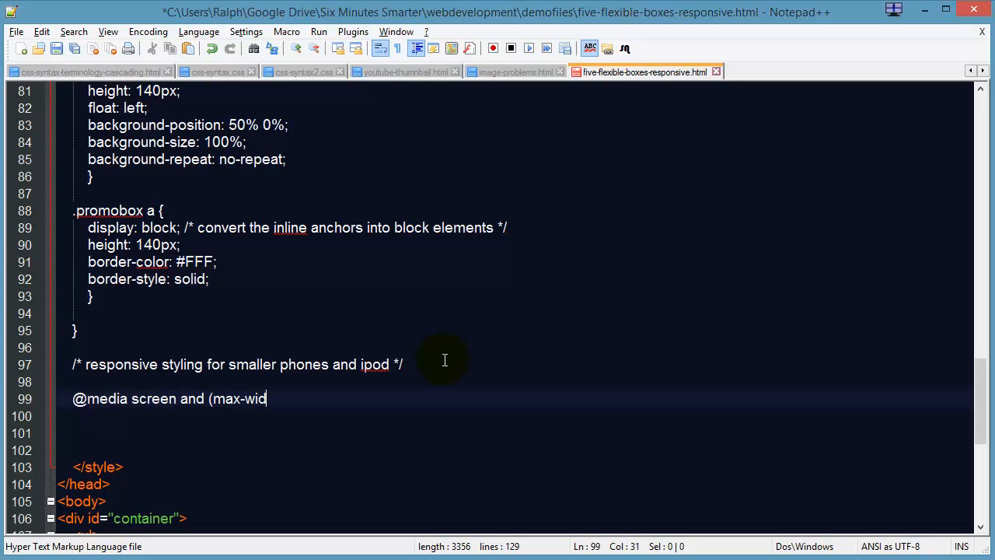
text(th:)
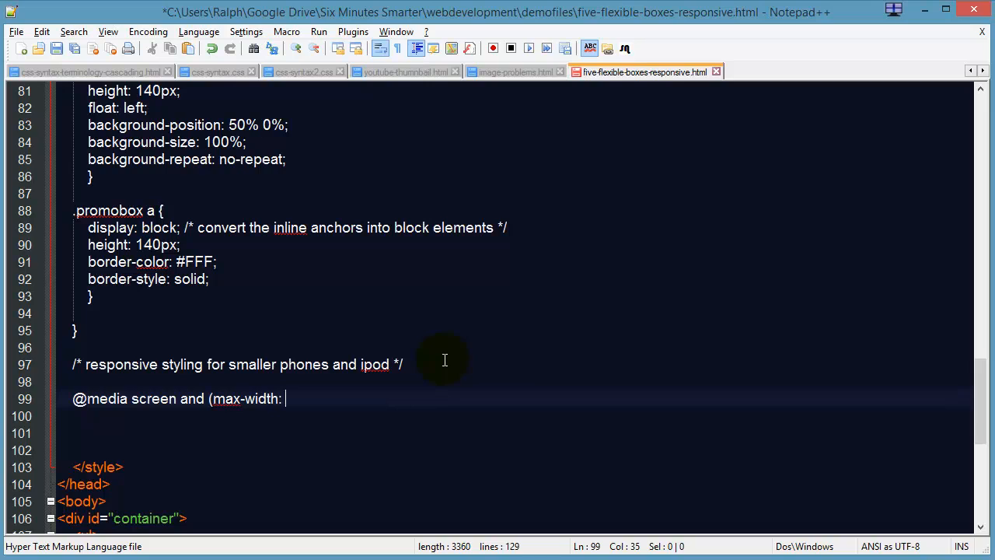
text(599)
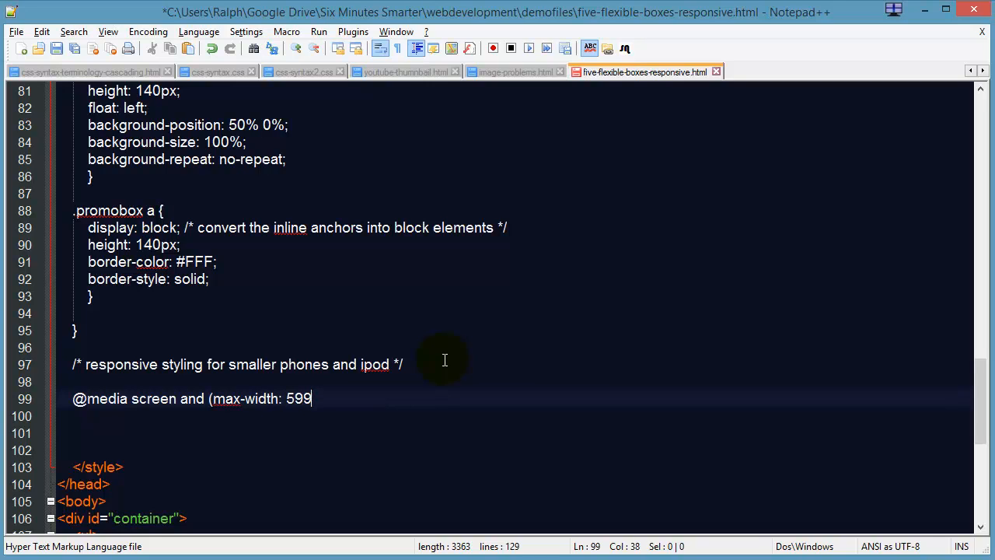
text(px) and)
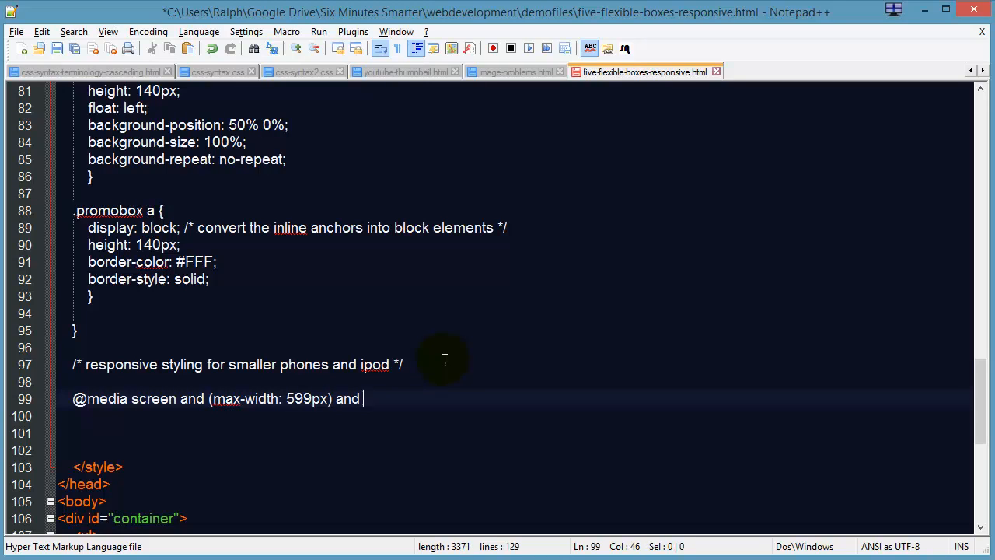
text((min-)
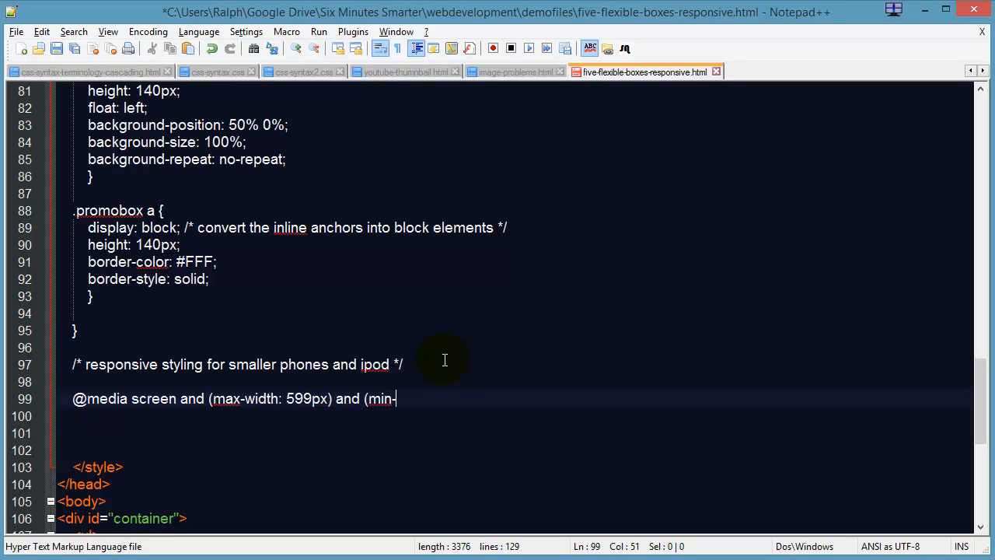
text(widt)
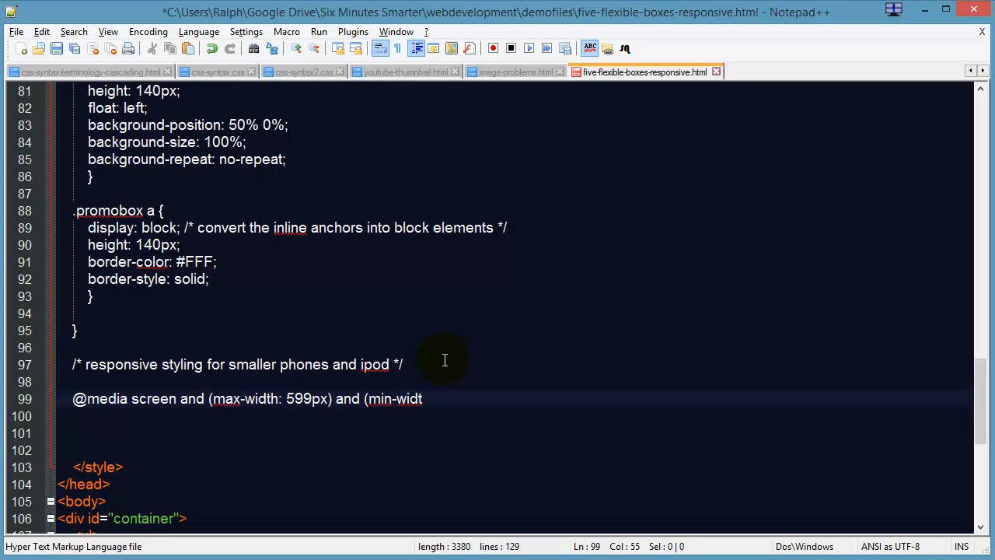
text(h: 3)
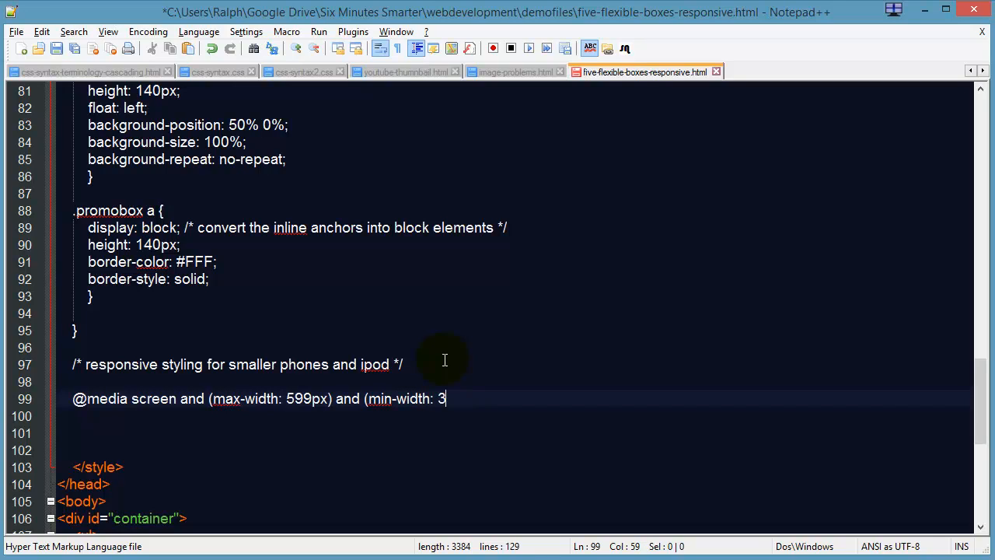
text(00p)
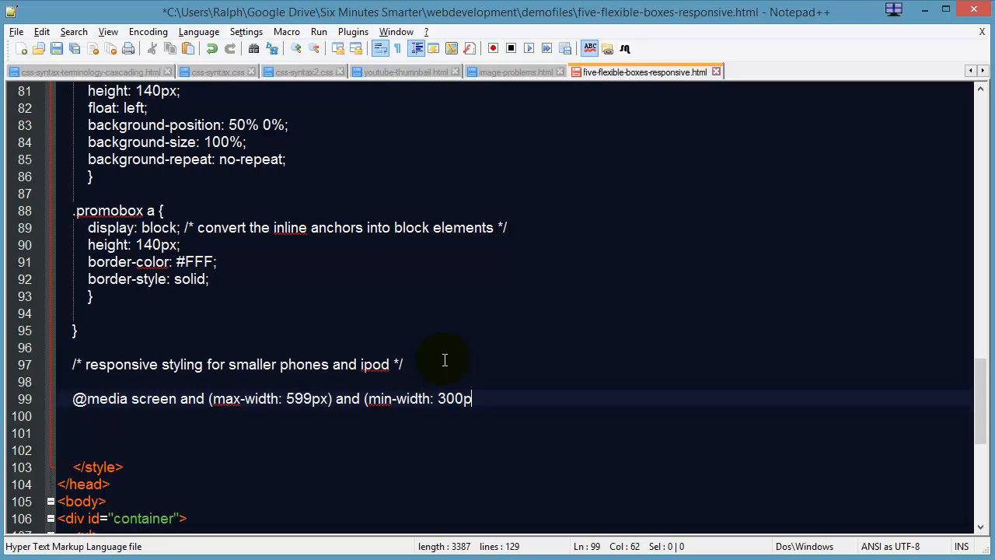
text(x) {)
text(})
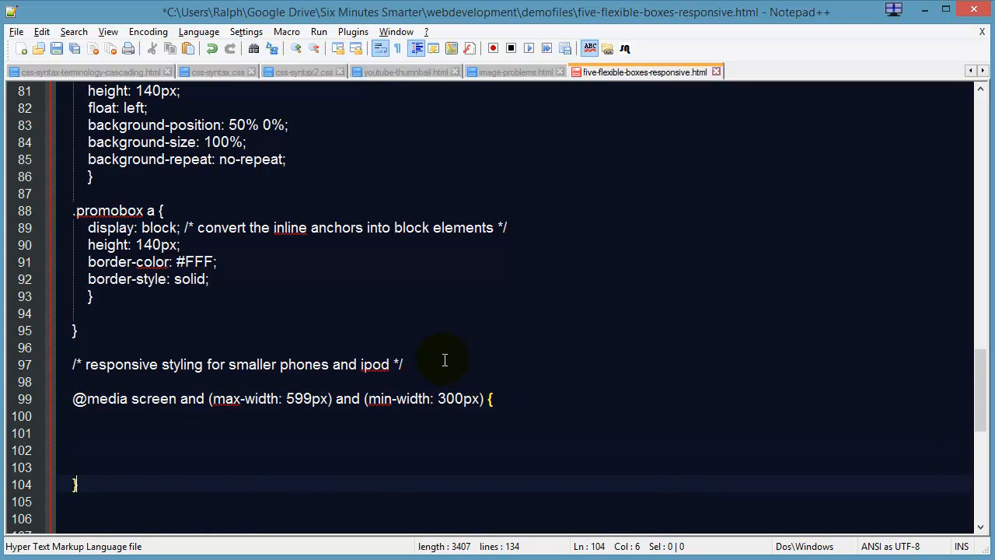
Copy the tablet #container, .bigbox and .promobox rules into the new phone query.
scroll(down, 3)
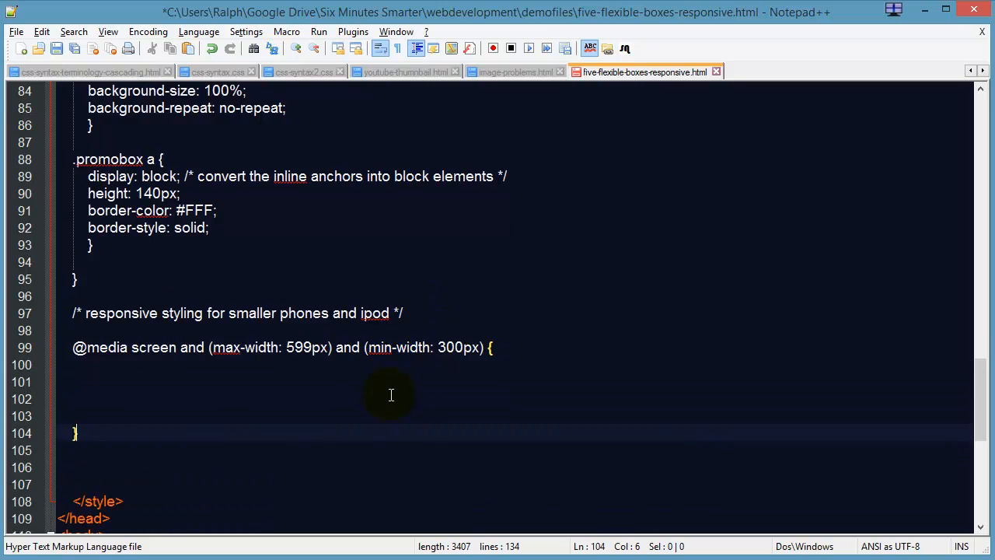
scroll(down, 3)
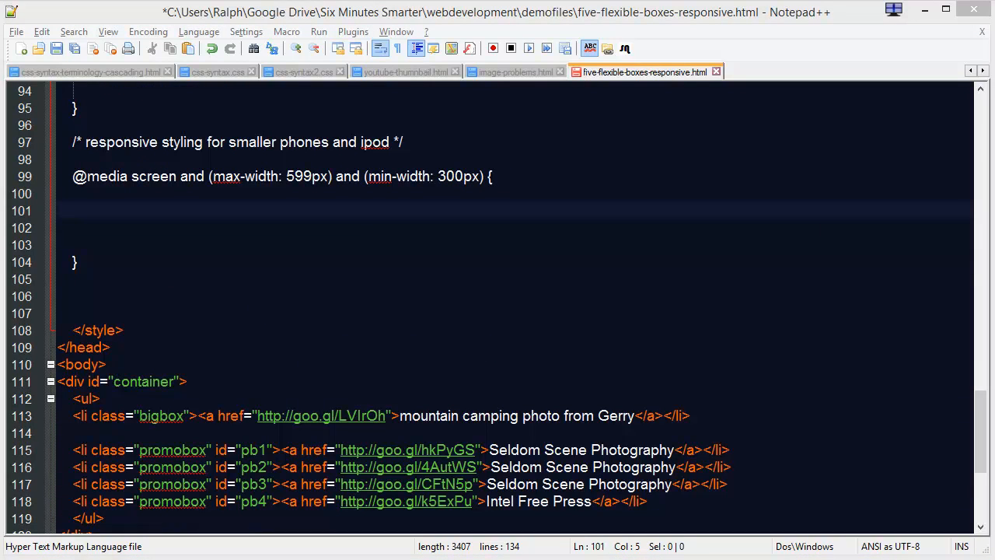
mouse_move(223, 302)
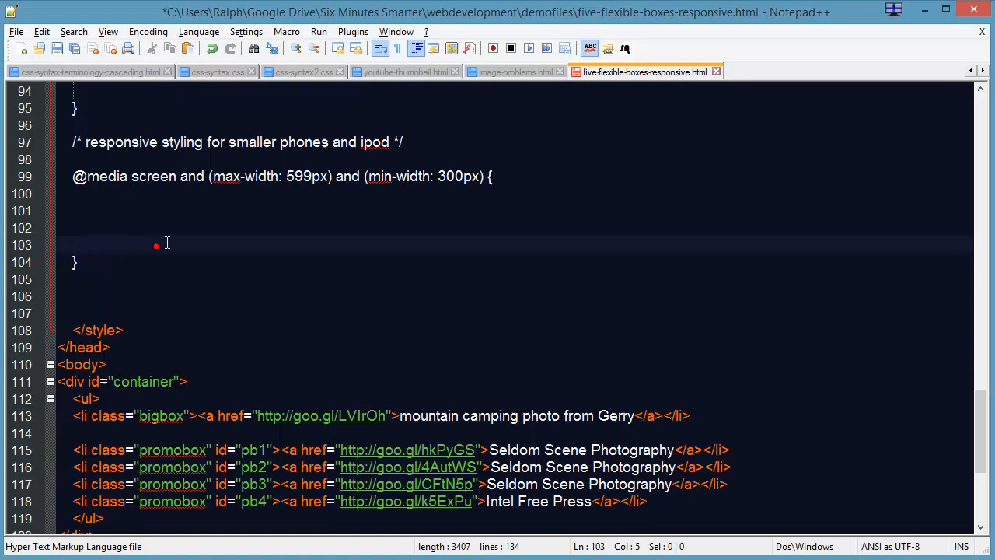
scroll(up, 3)
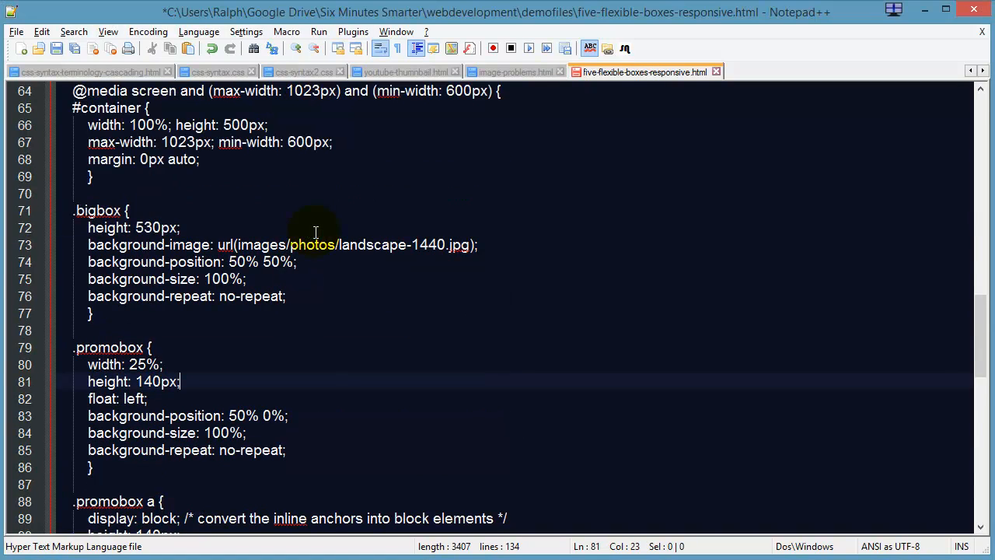
drag(73, 107, 92, 176)
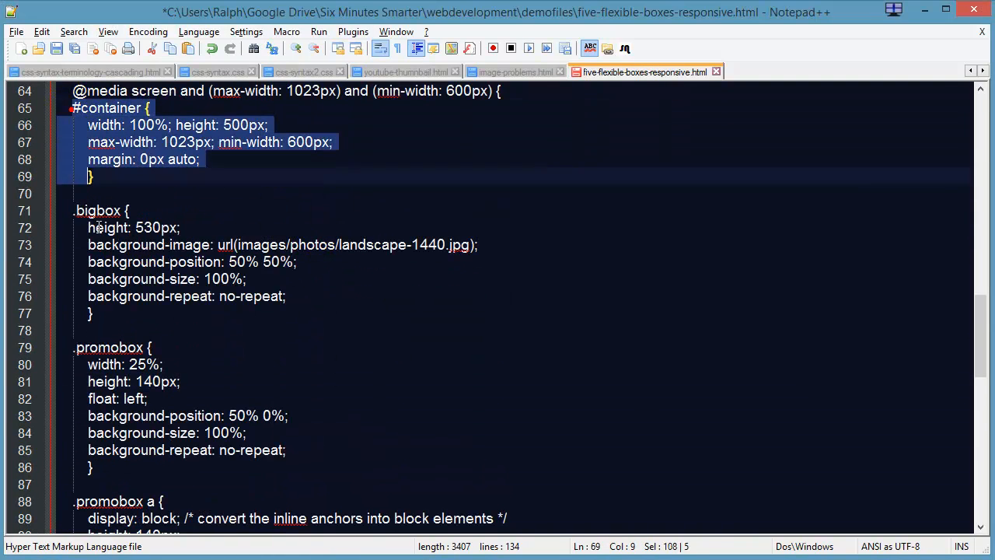
click(126, 466)
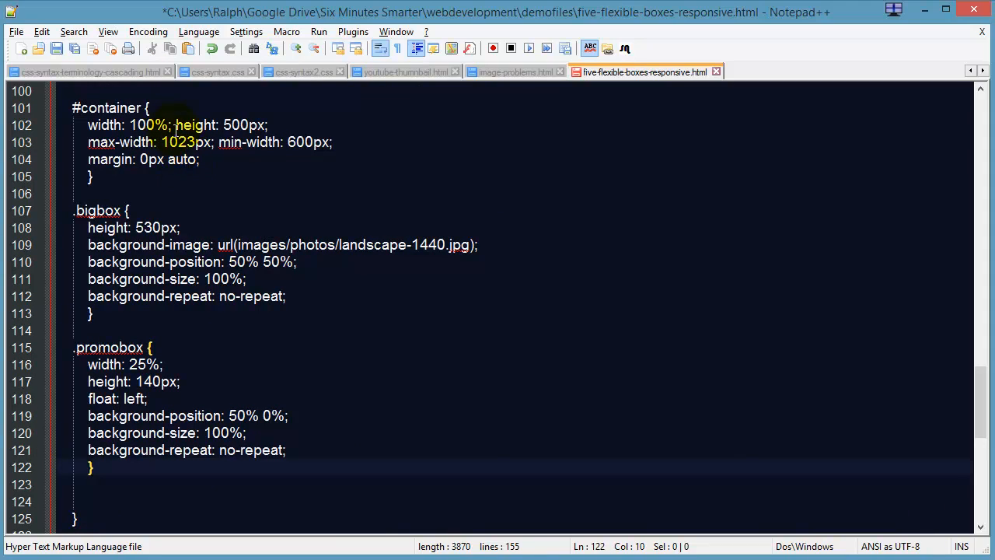
Set phone #container to width 90%, height 400px, max-width 599px, min-width 300px; .bigbox height 430px.
double_click(144, 125)
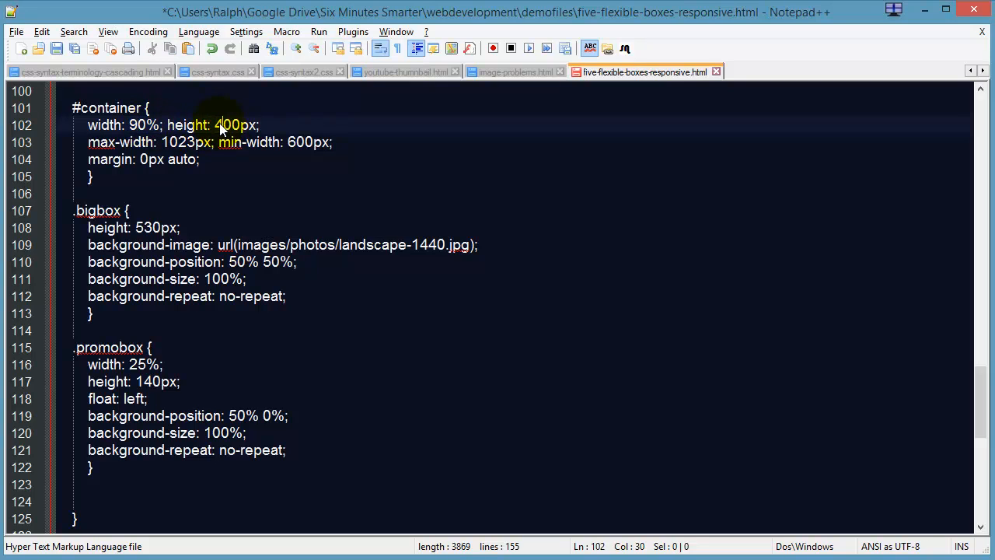
double_click(187, 125)
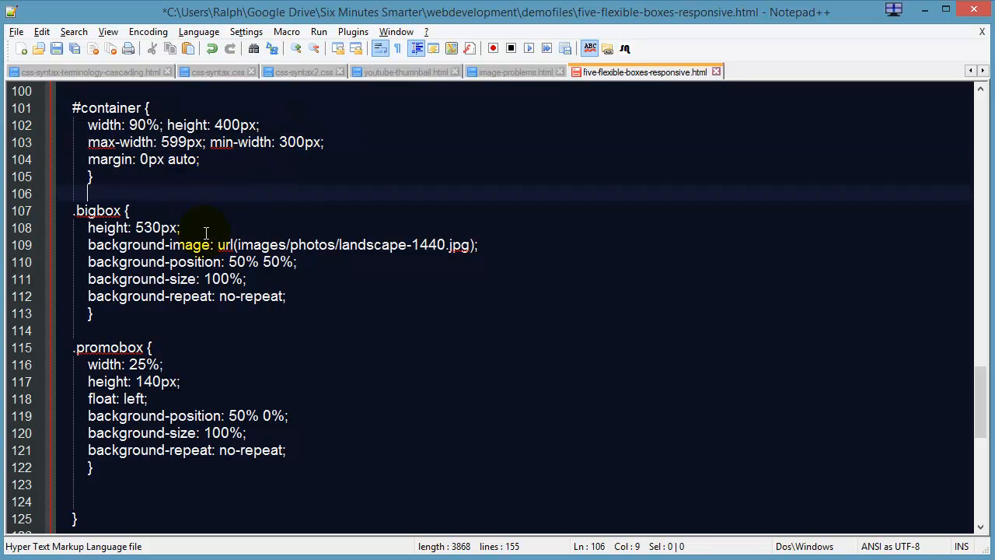
scroll(down, 3)
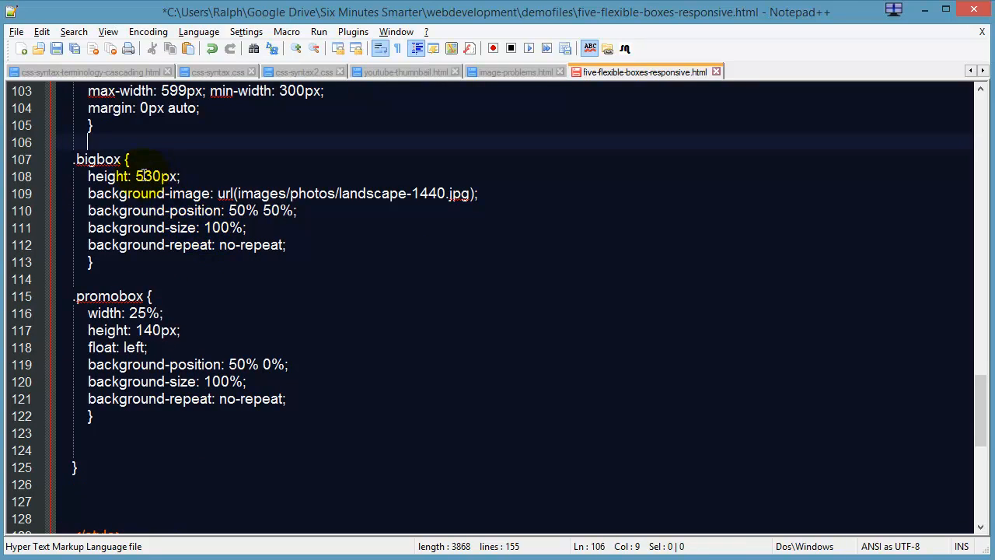
text(4)
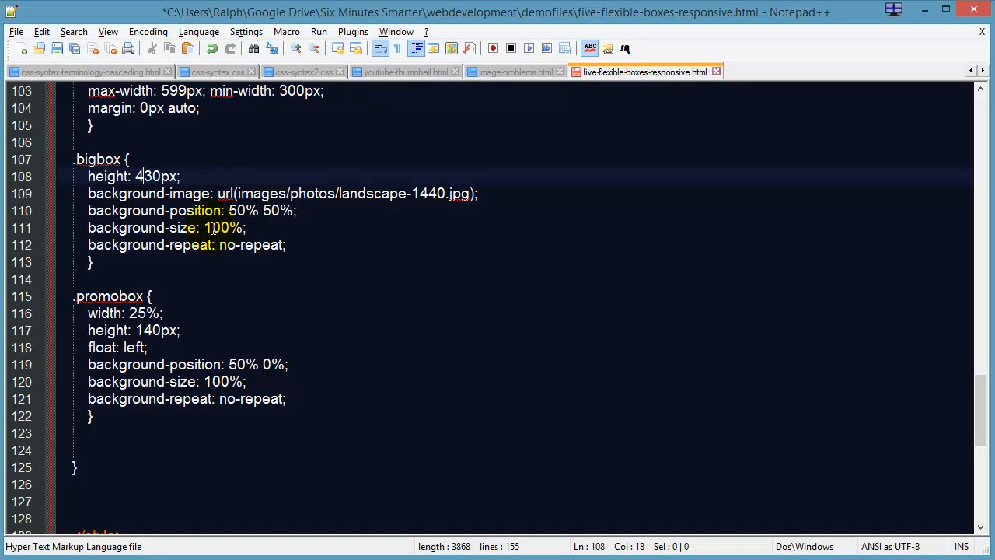
click(206, 312)
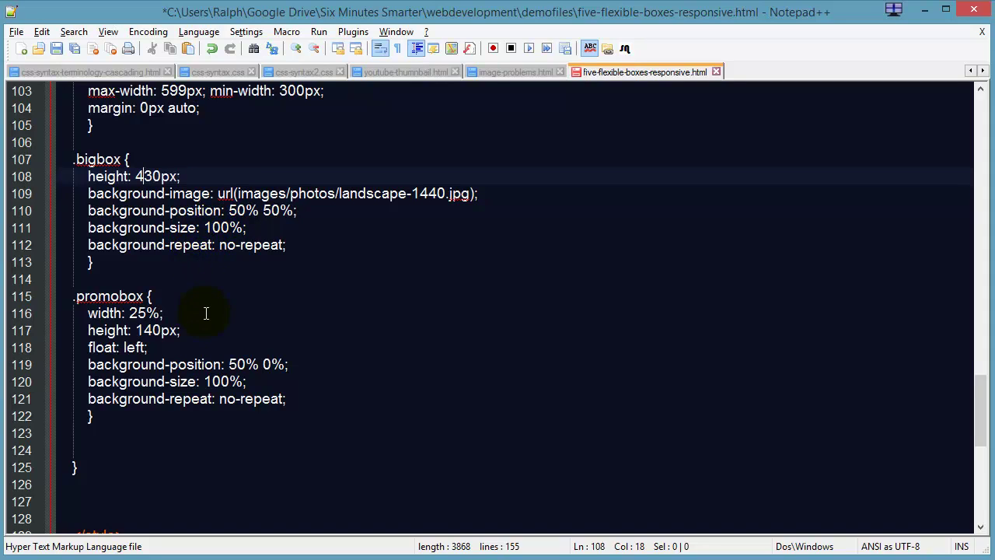
scroll(down, 3)
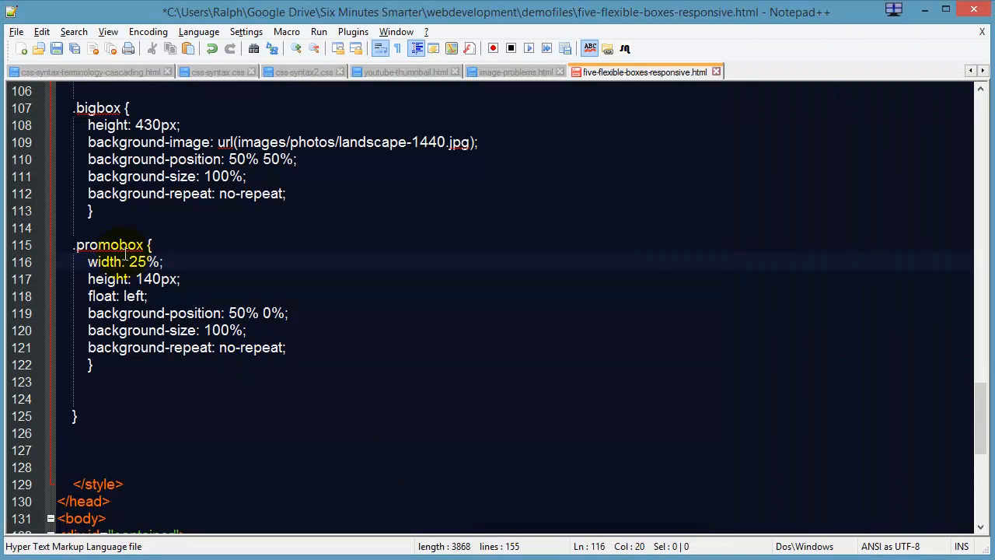
Change the phone .promobox to width 100%, height 100px and float none, and save.
double_click(138, 262)
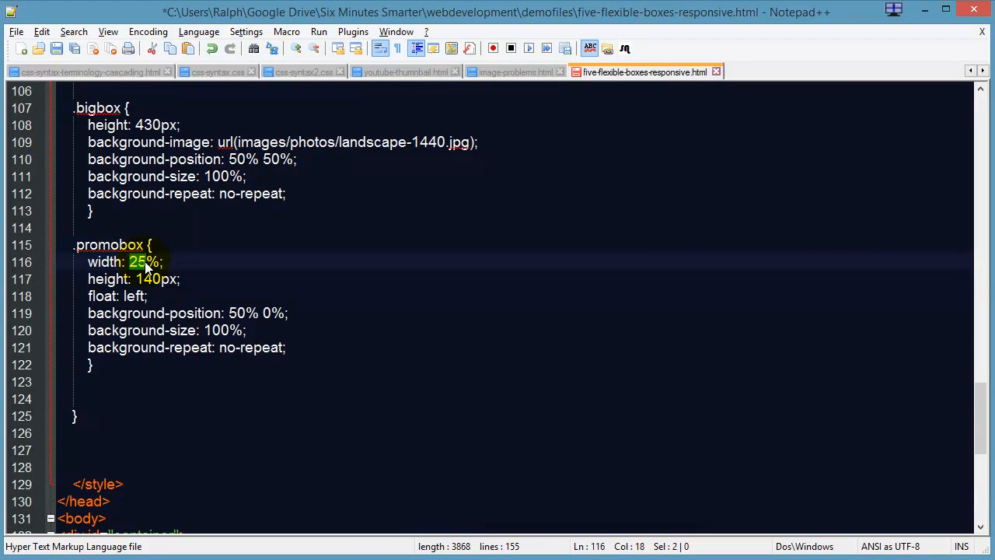
text(100)
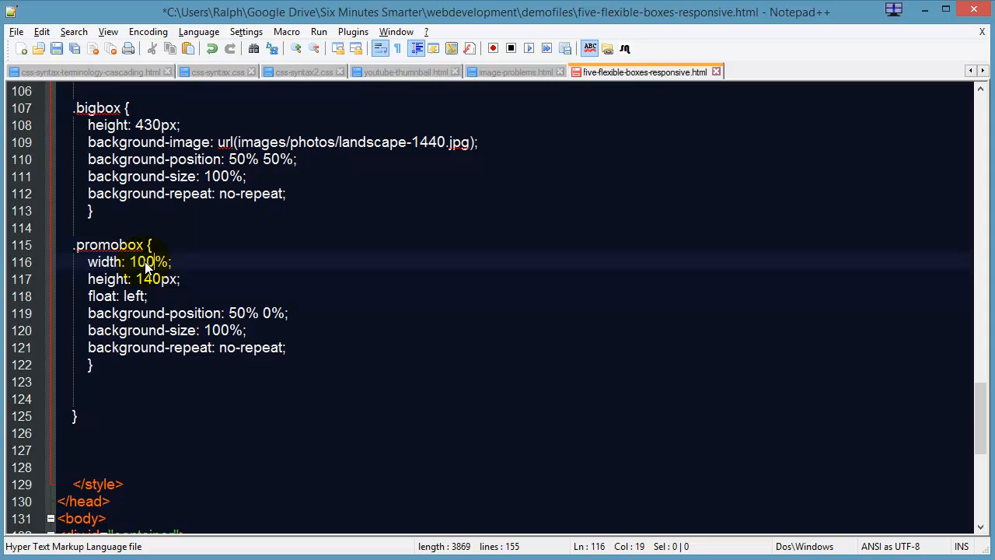
key(ctrl+s)
text(0)
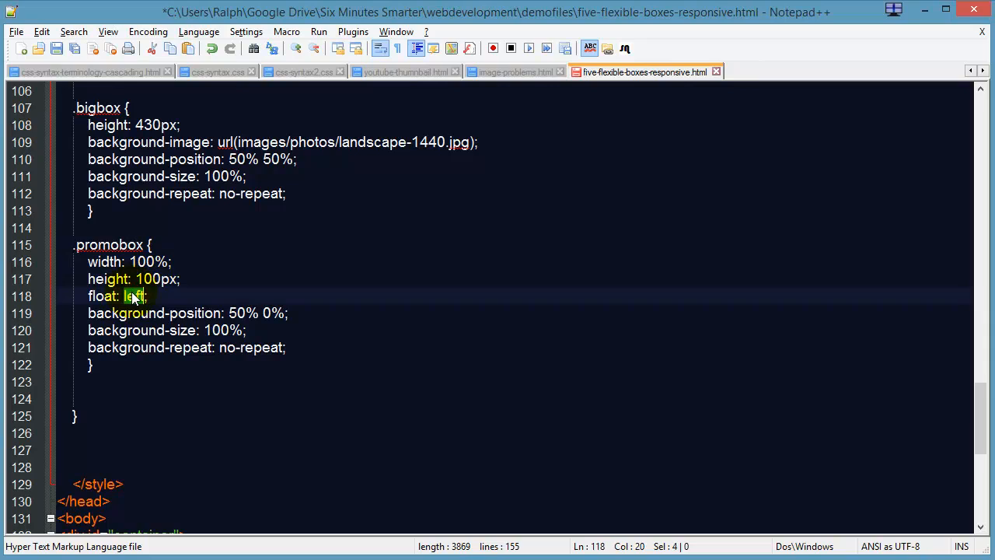
text(none)
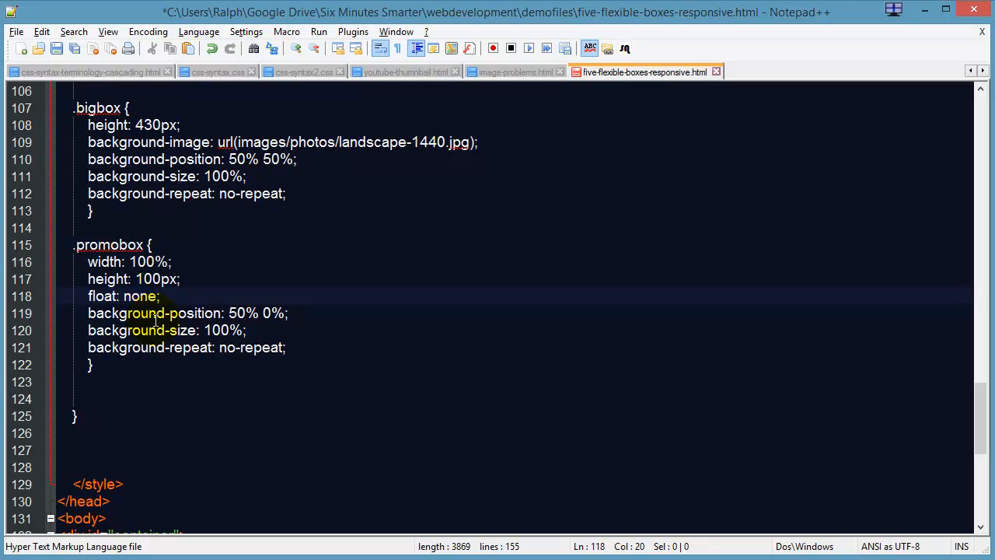
mouse_move(193, 236)
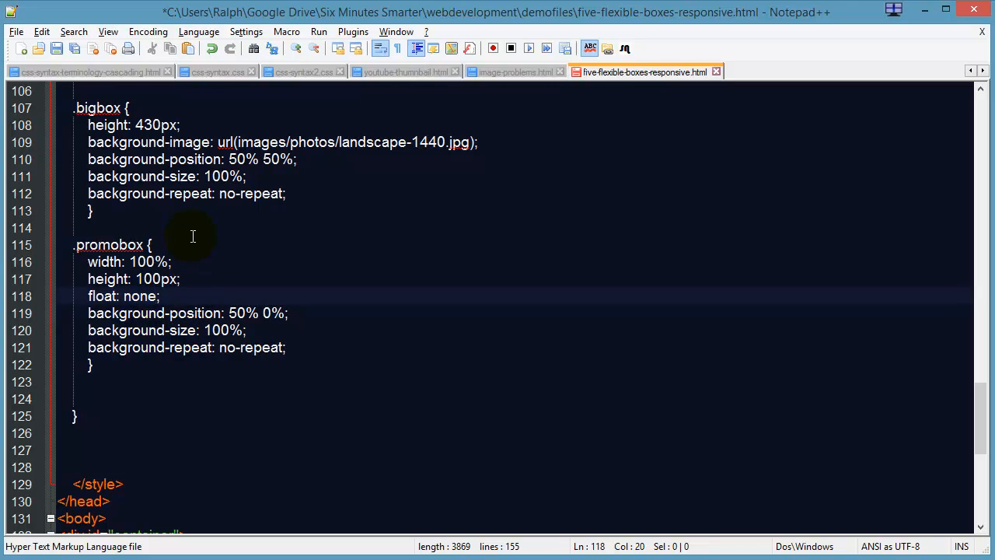
click(56, 49)
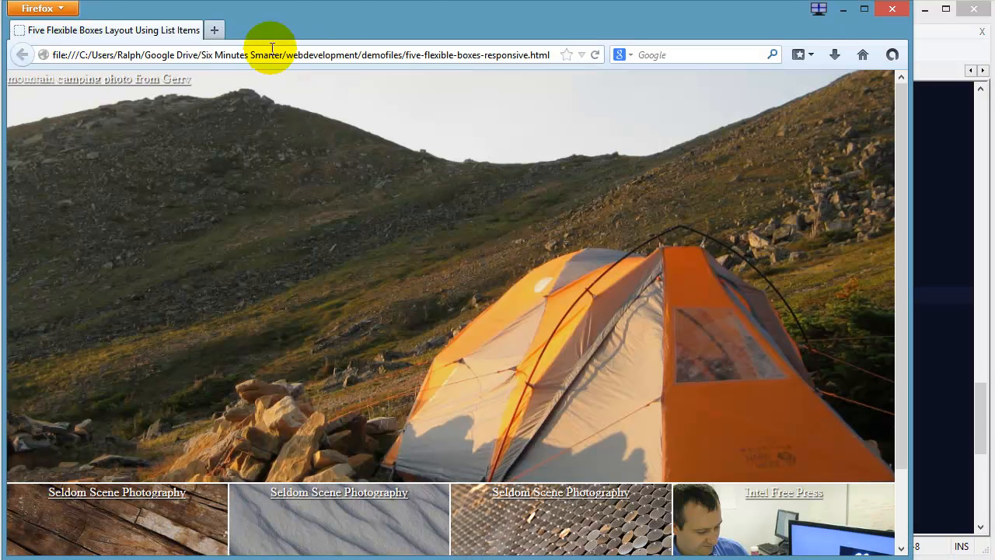
mouse_move(743, 151)
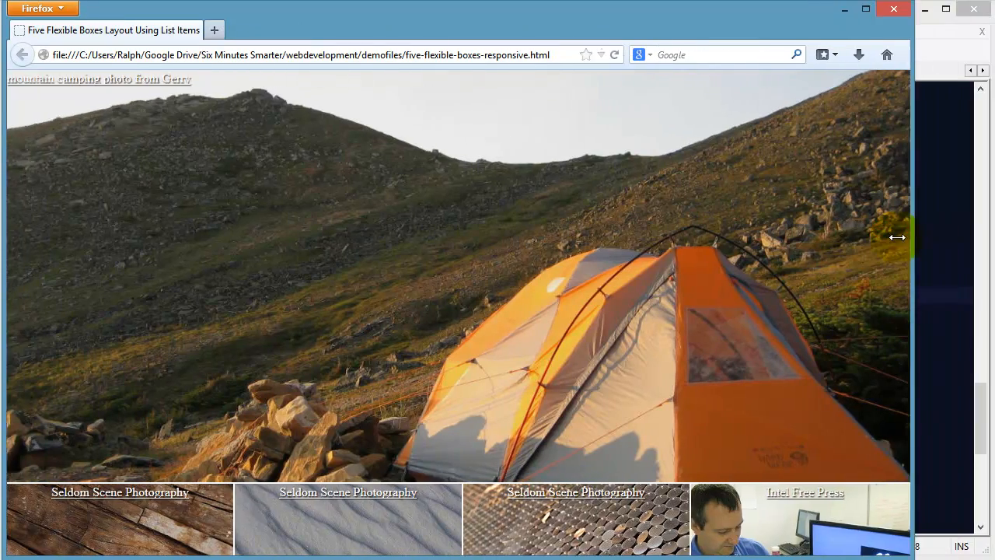
Narrow Firefox until the promo boxes stack full width, scrolling to check them.
drag(898, 237, 975, 234)
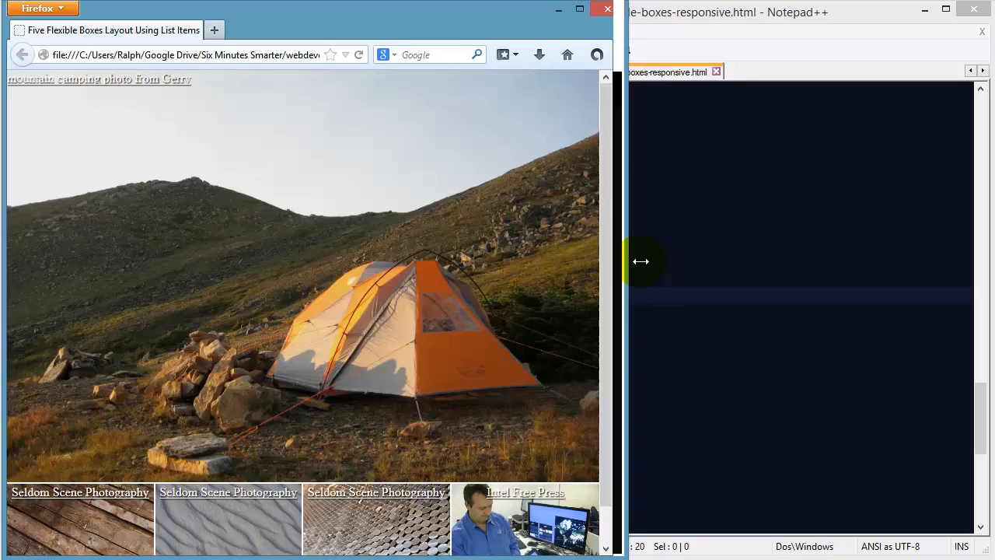
drag(617, 261, 456, 271)
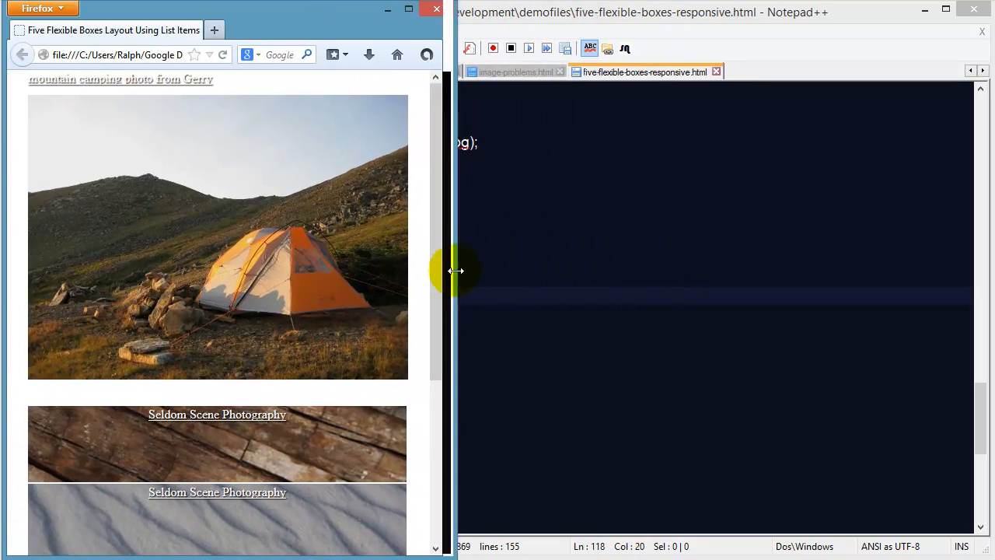
drag(456, 270, 388, 270)
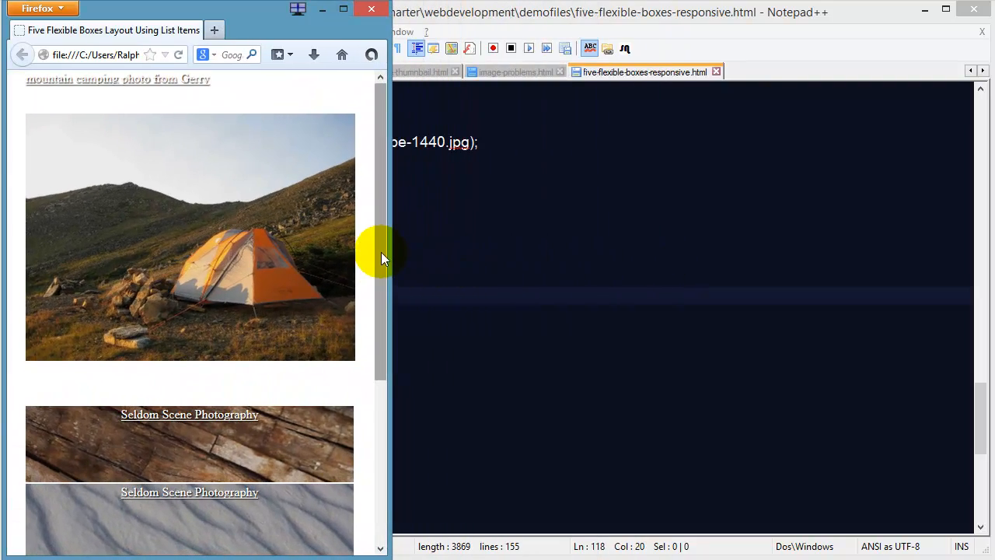
scroll(down, 3)
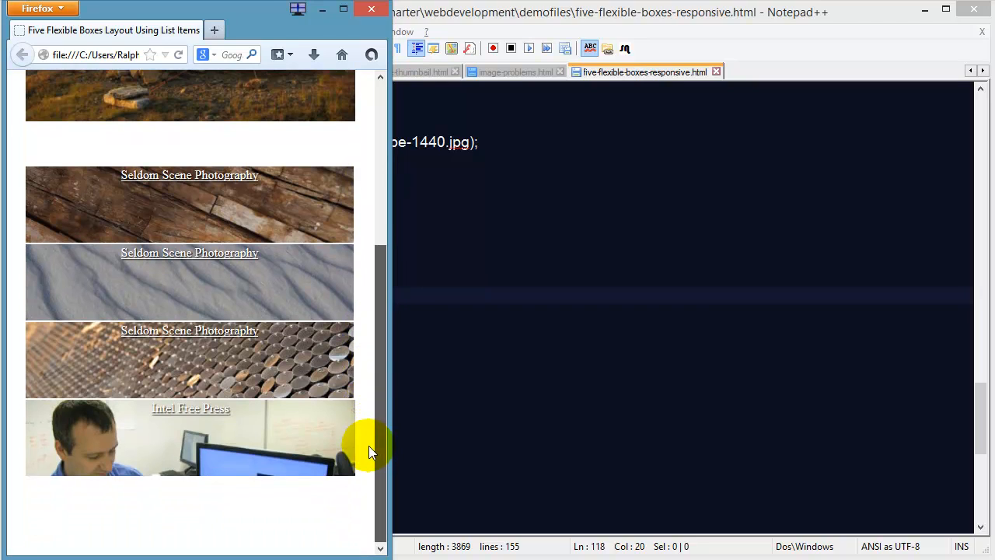
scroll(up, 3)
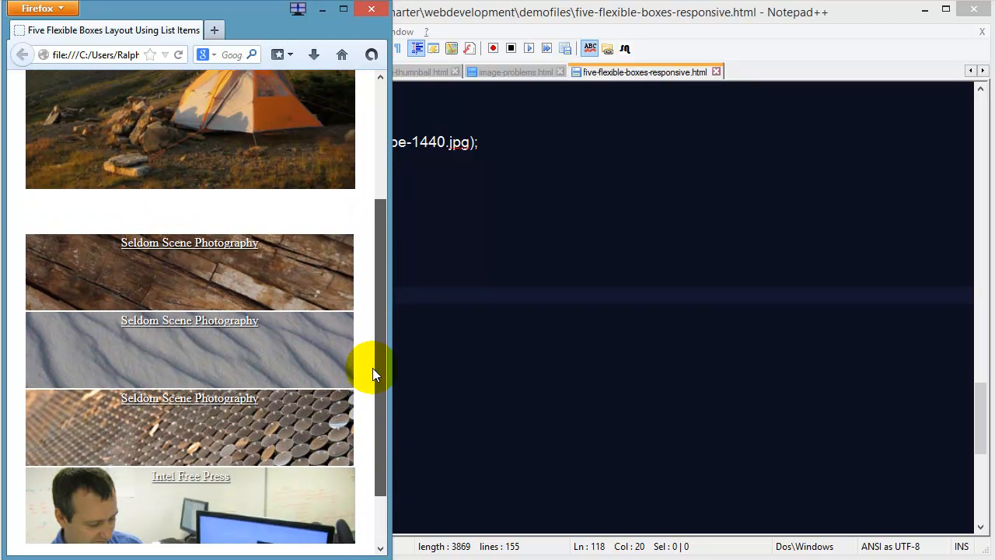
scroll(up, 3)
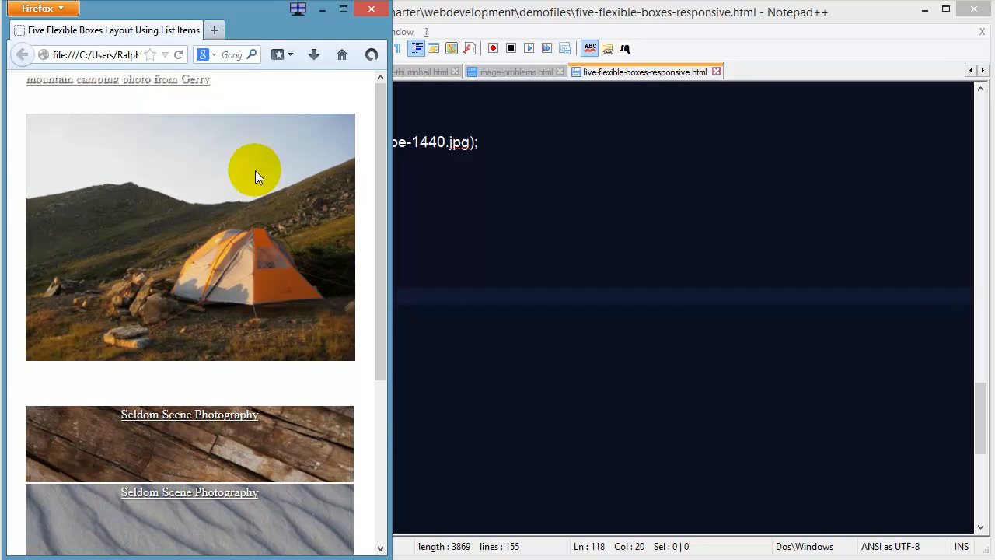
mouse_move(115, 91)
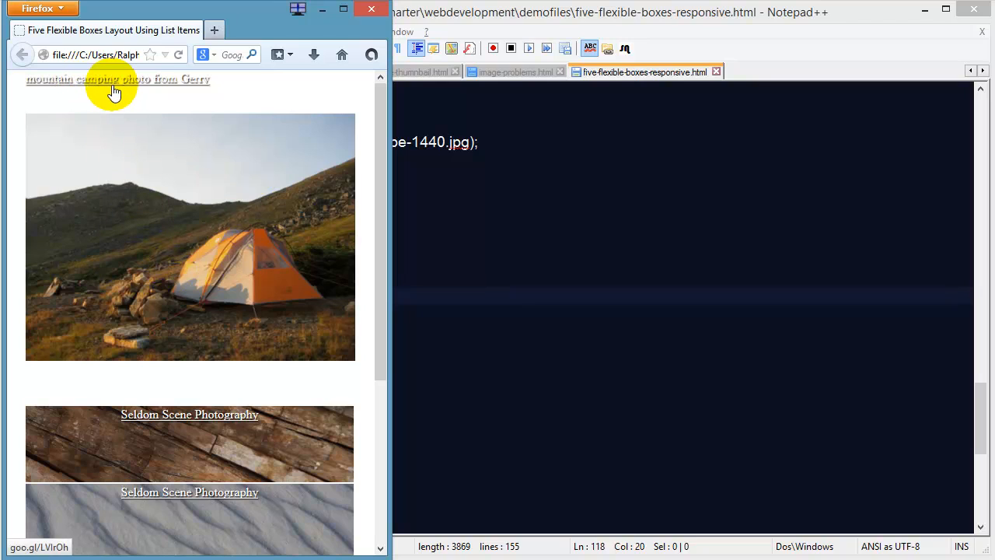
mouse_move(121, 94)
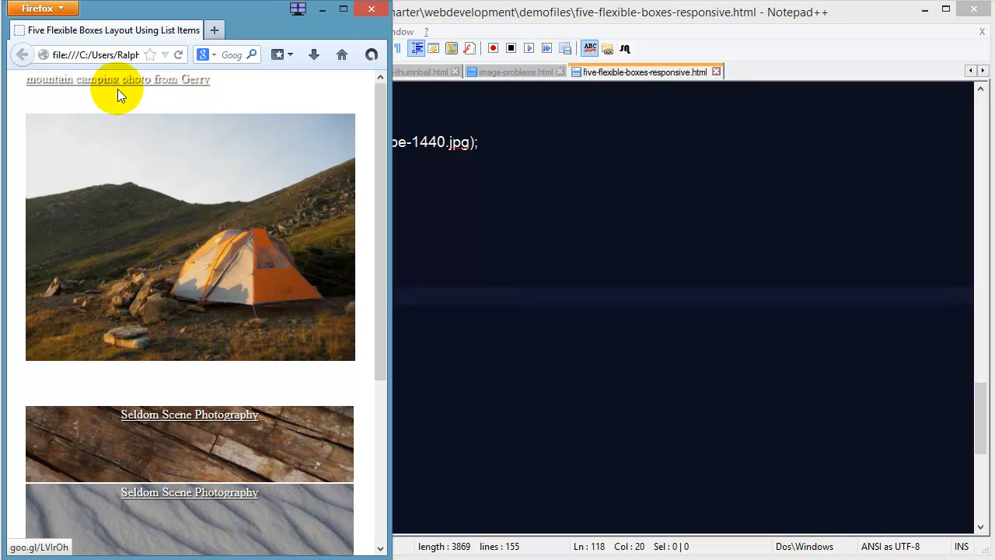
mouse_move(416, 316)
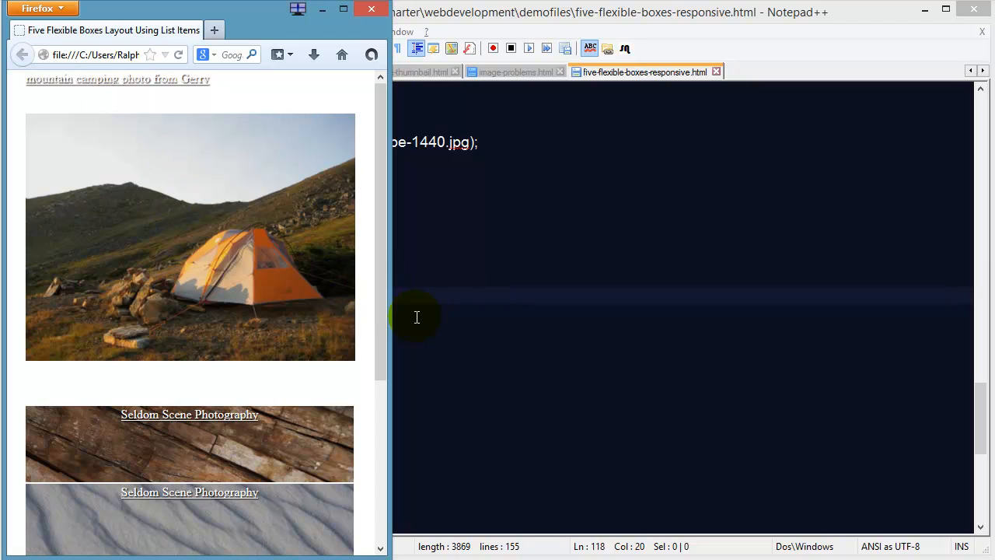
mouse_move(396, 314)
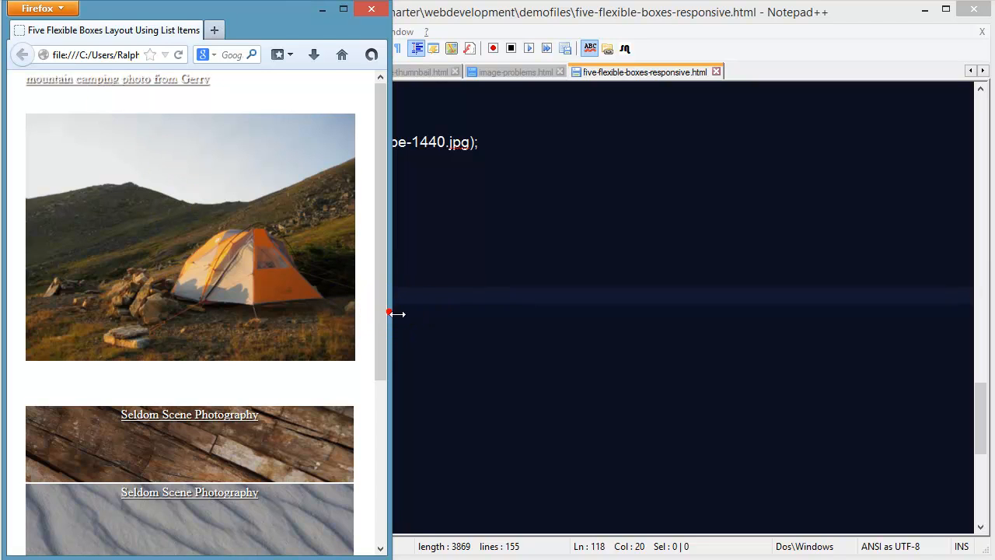
Widen Firefox to the tablet layout, then return to phone width and scroll.
drag(396, 313, 484, 329)
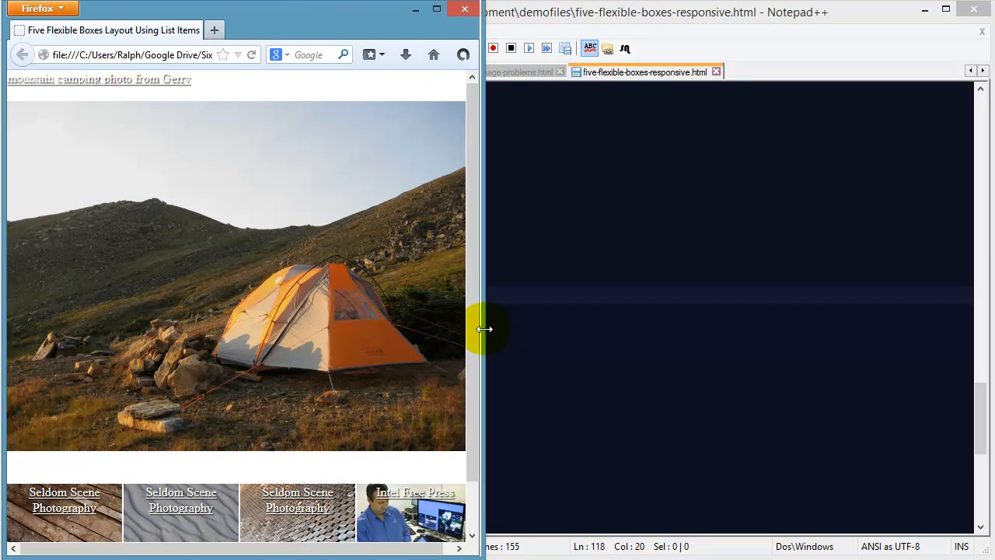
drag(485, 329, 469, 334)
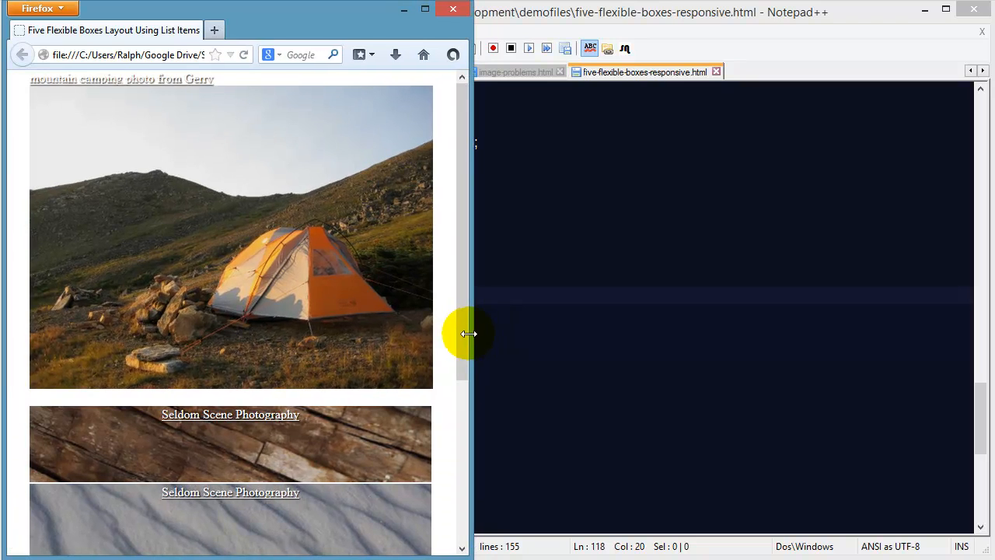
drag(469, 335, 447, 335)
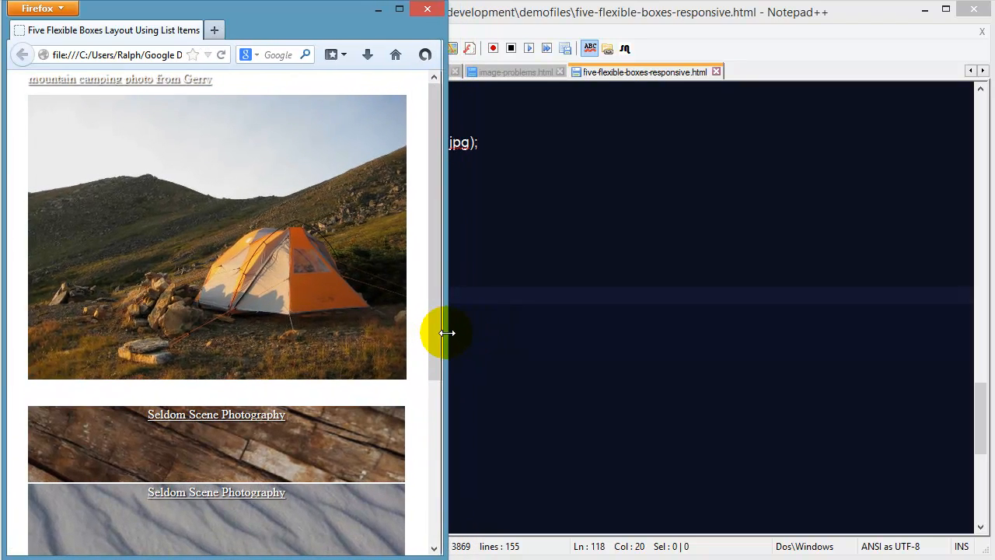
drag(447, 332, 461, 436)
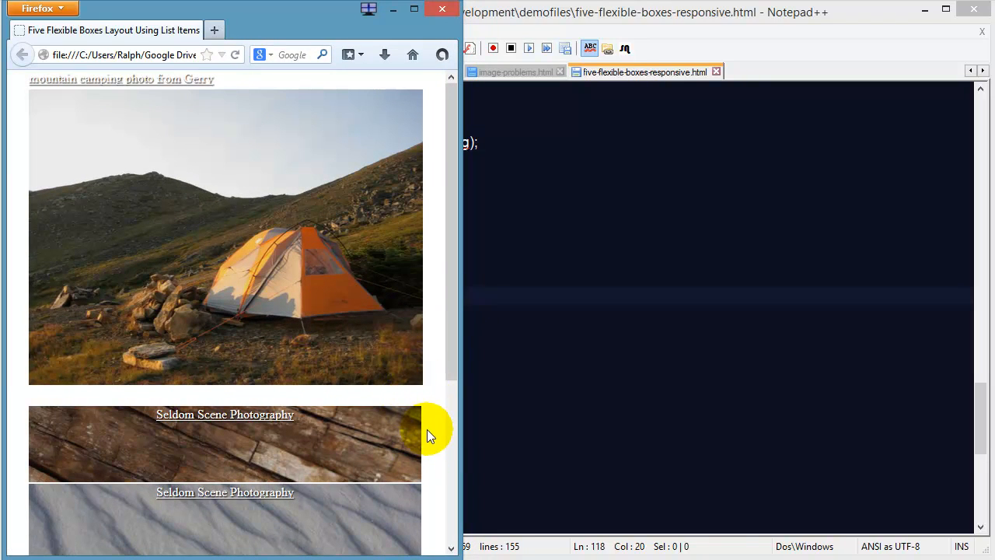
scroll(down, 3)
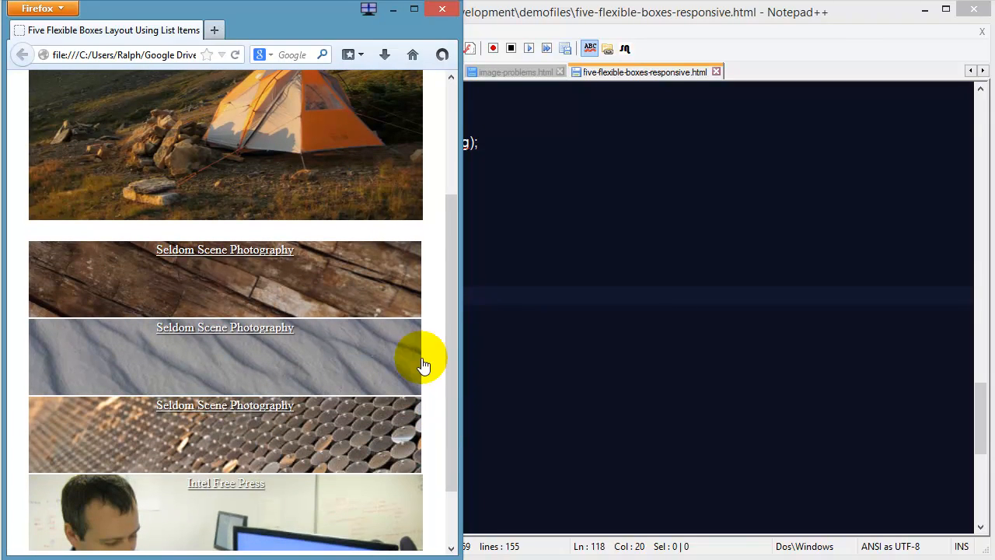
mouse_move(416, 359)
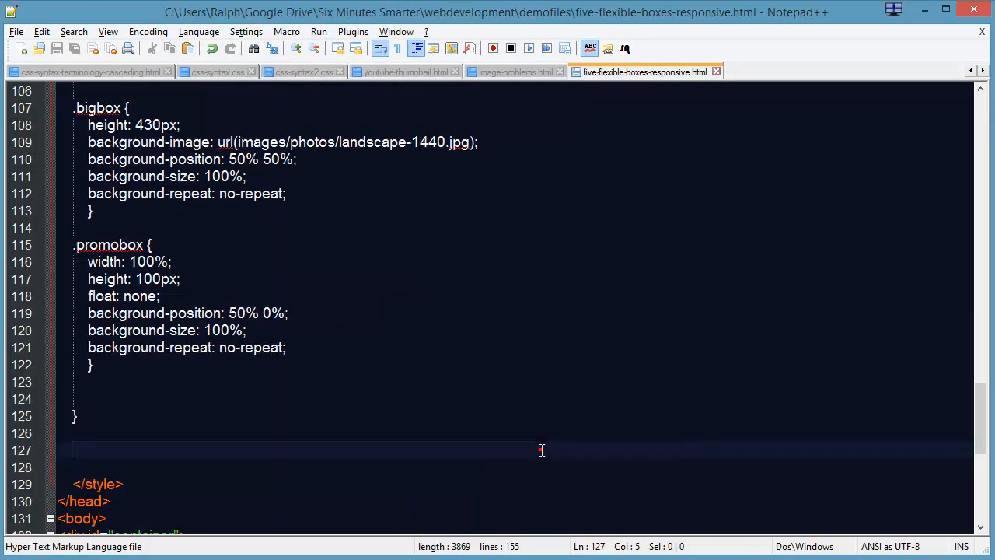
Copy the #pb1–#pb4 rules into the phone query and set #pb1 a border-width to 2px 0px 0px 0px.
scroll(up, 3)
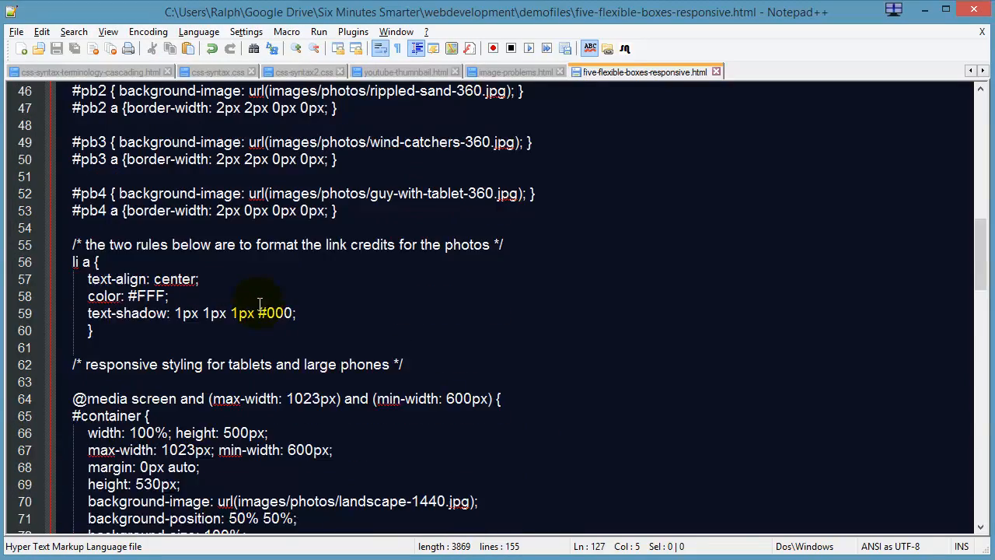
scroll(up, 3)
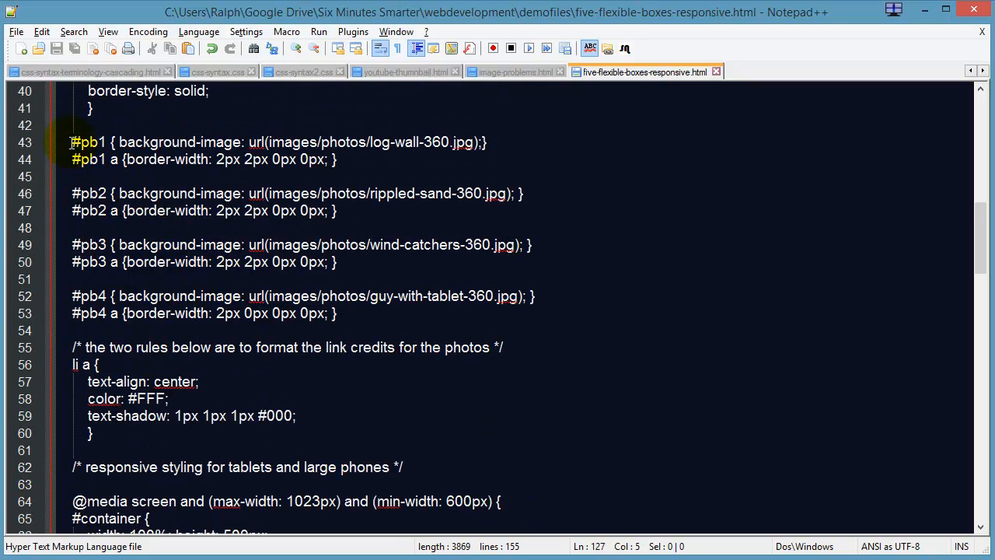
drag(71, 142, 82, 330)
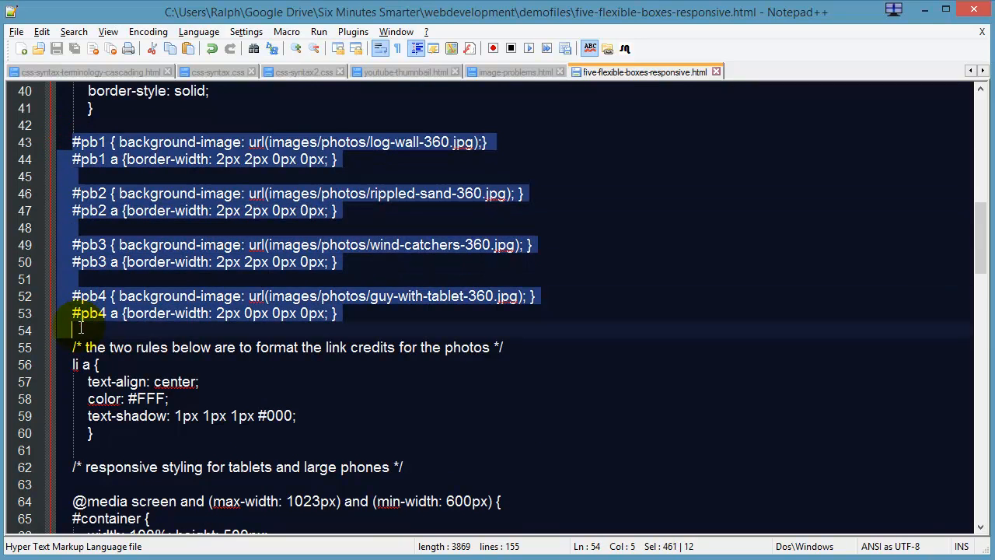
scroll(down, 3)
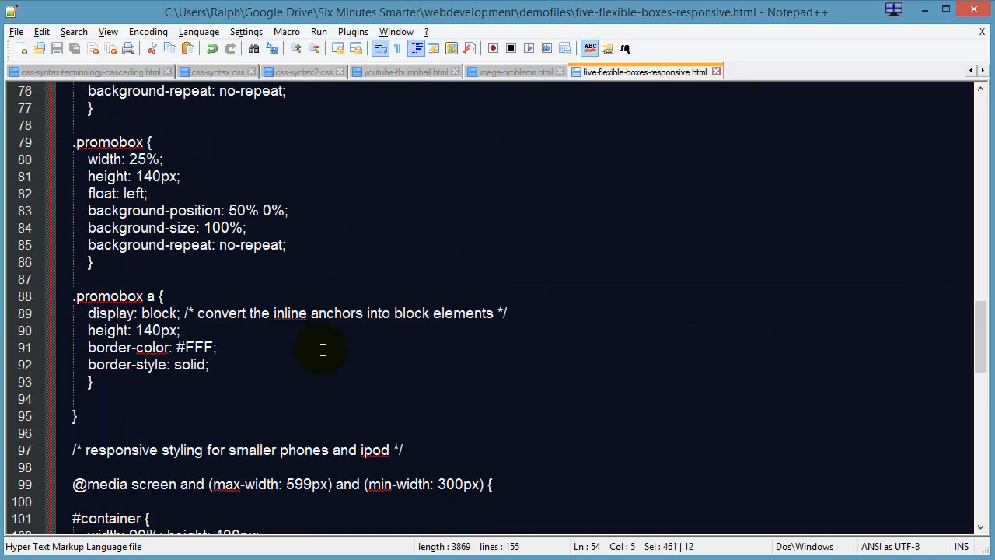
scroll(down, 3)
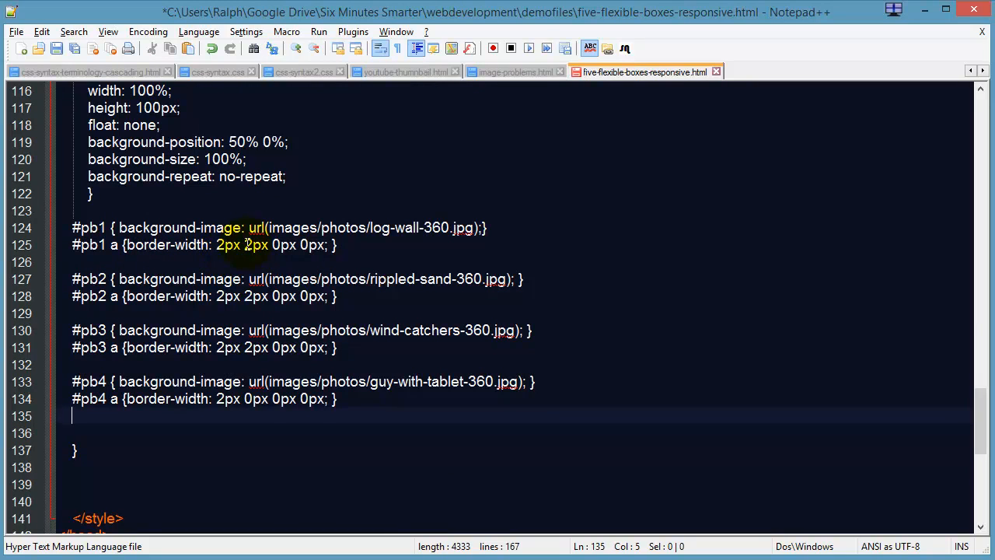
click(250, 244)
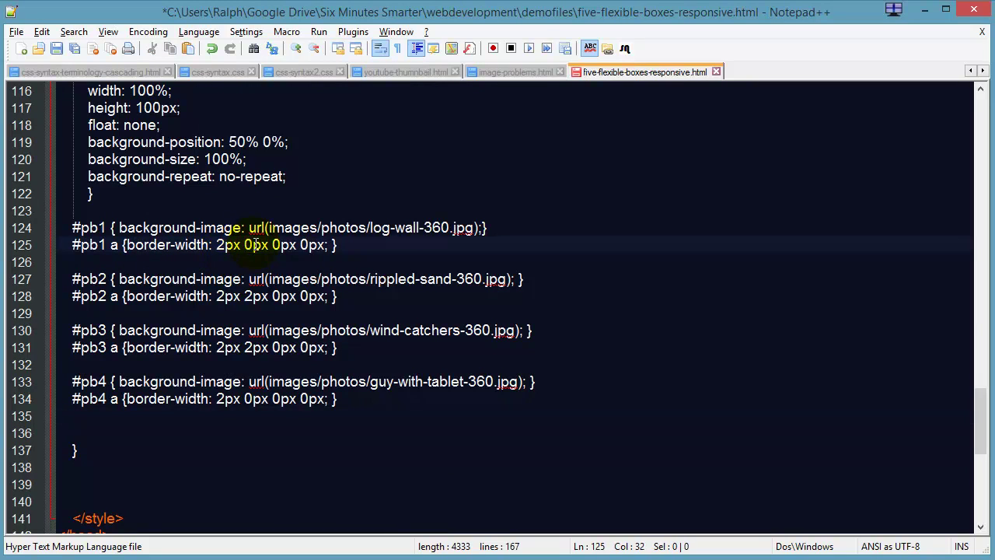
click(248, 296)
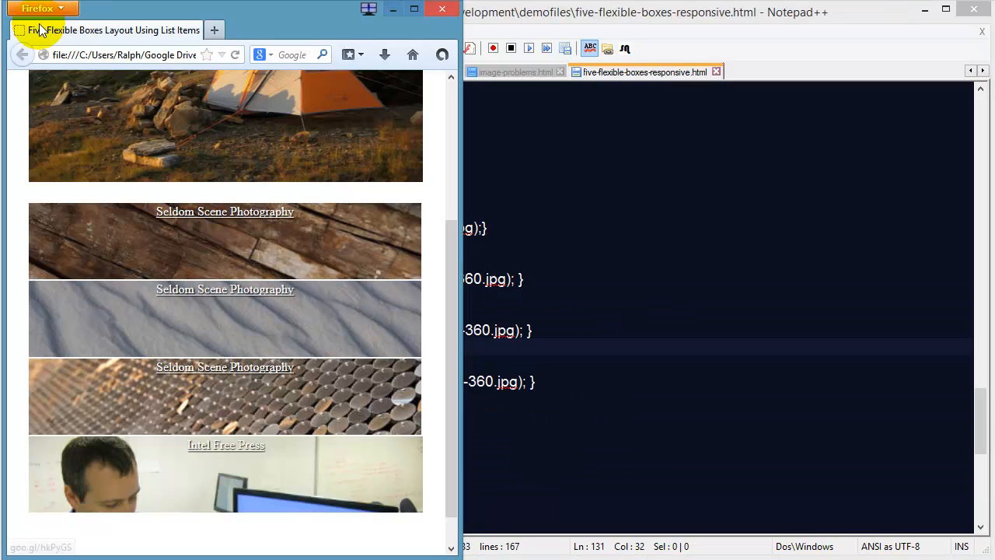
mouse_move(474, 322)
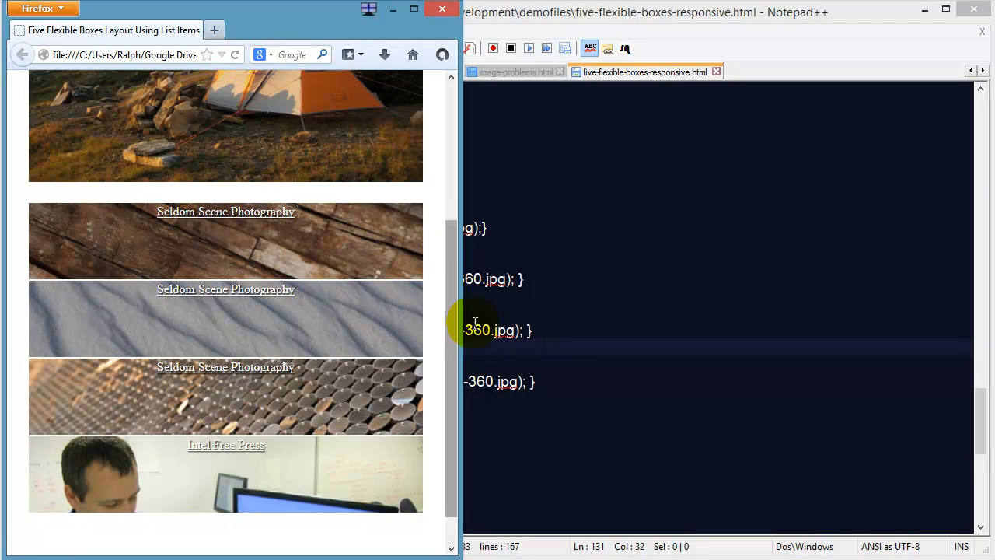
Scroll the reloaded page, then widen Firefox to show the promo boxes side by side.
scroll(up, 3)
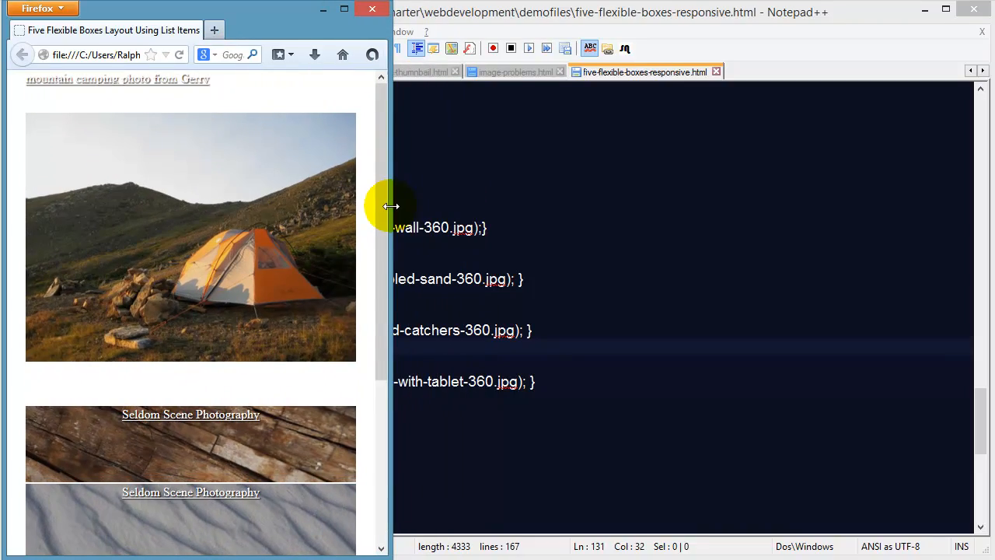
drag(391, 207, 513, 210)
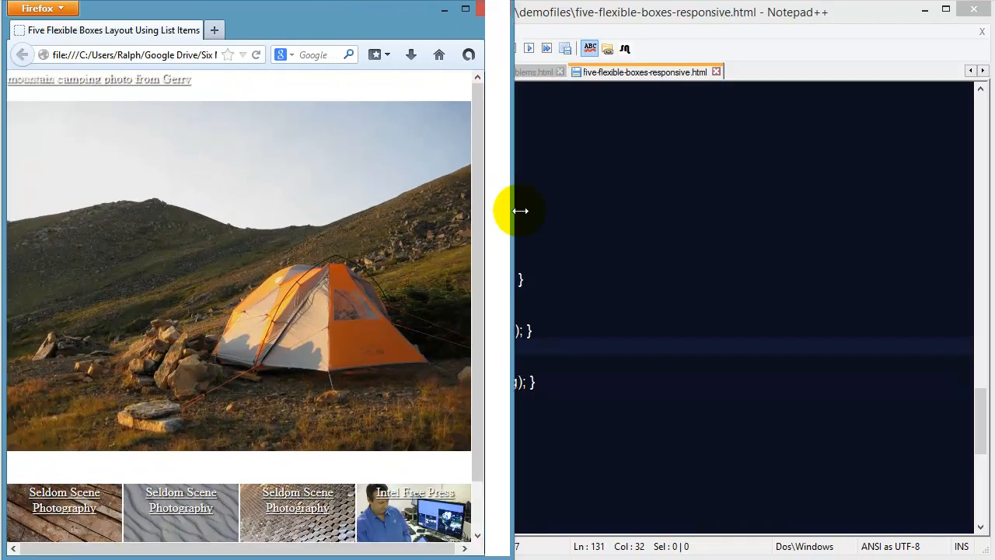